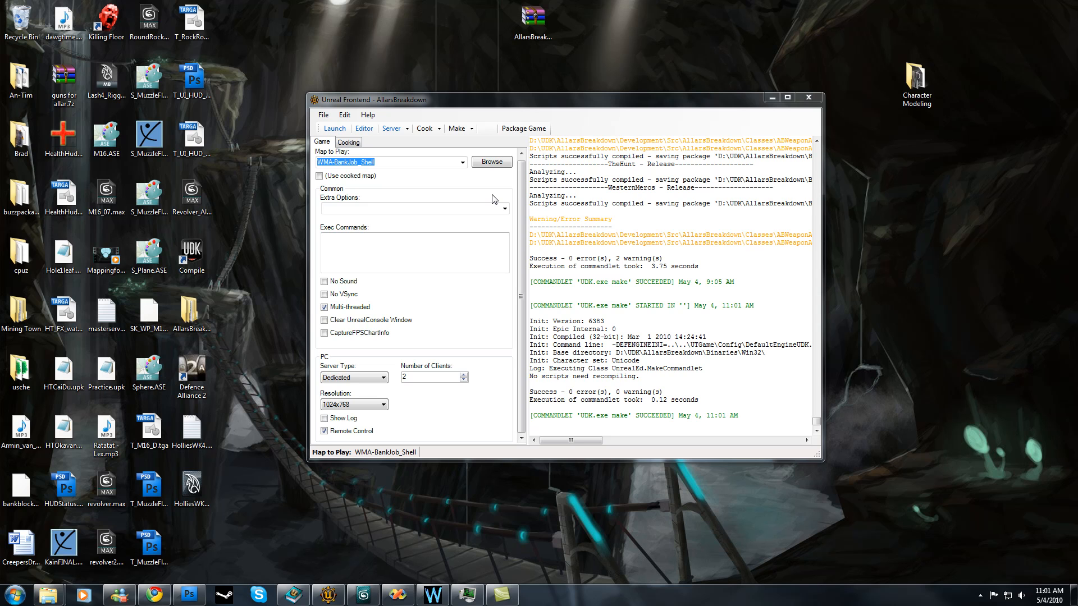
mouse_move(419, 110)
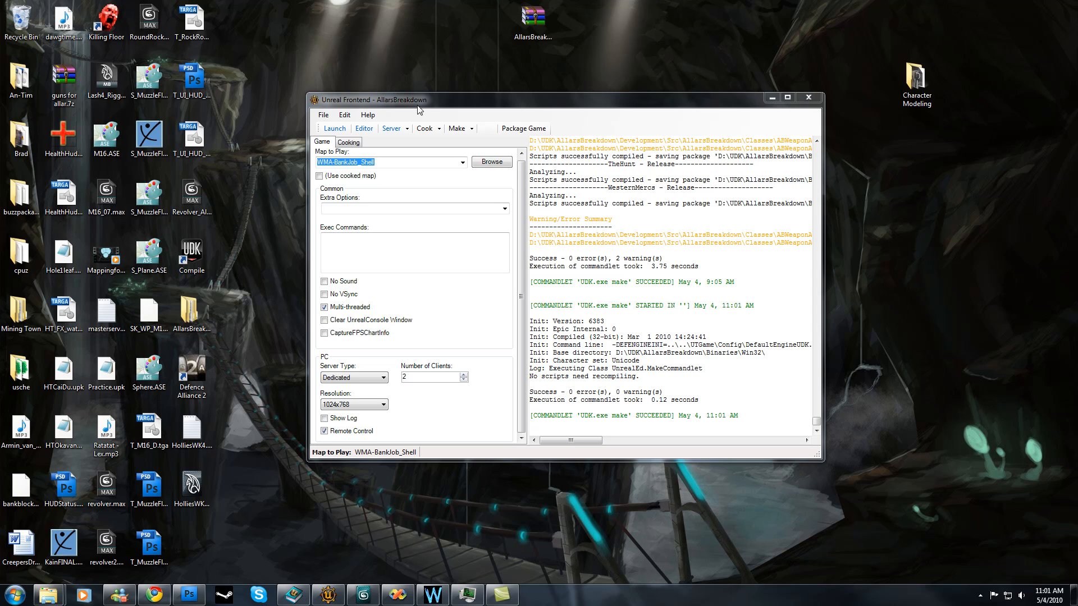
mouse_move(364, 128)
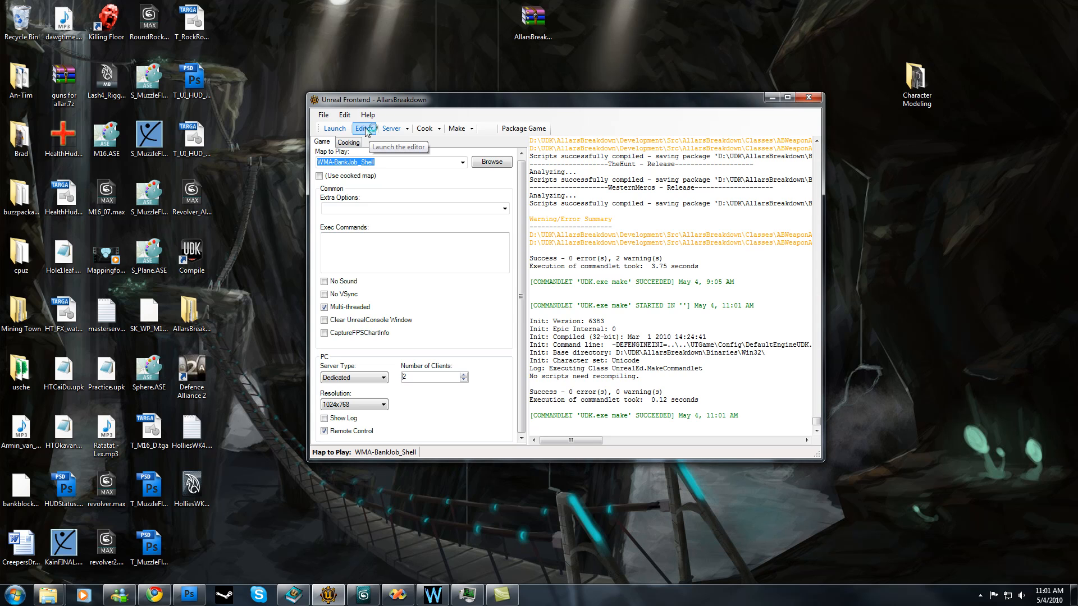
Launch the UDK editor for the bank job map from the Frontend toolbar
click(363, 127)
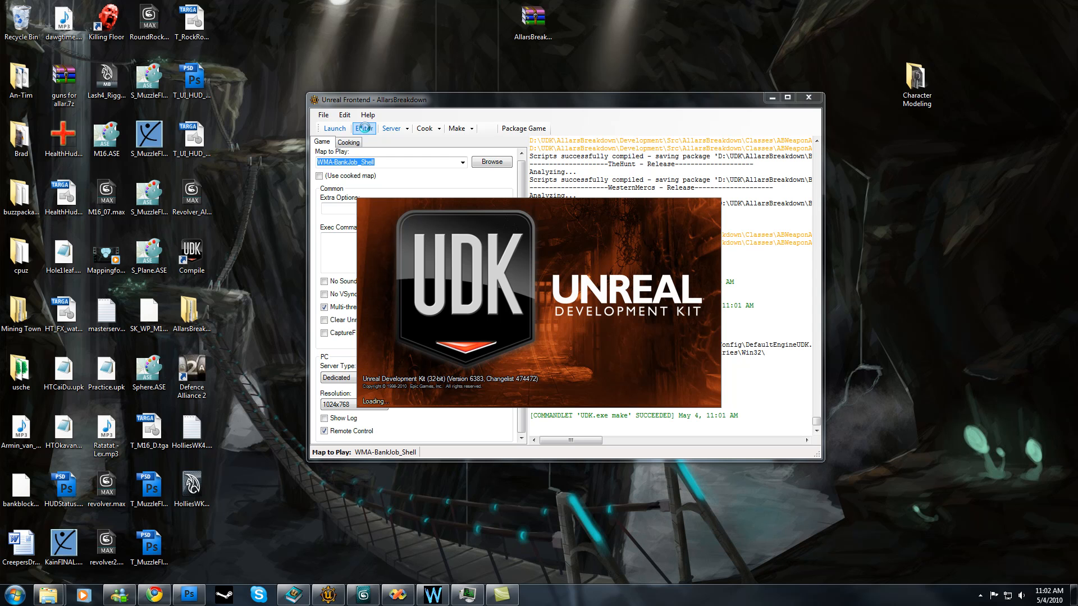
click(364, 128)
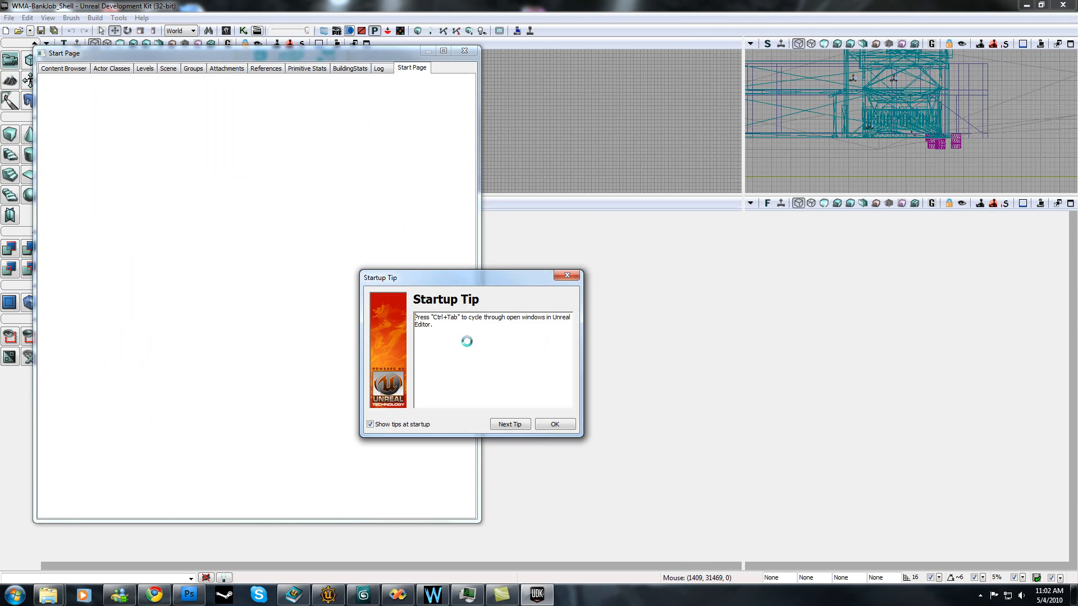
Dismiss the startup tip and browse to the WM_Characters package's Wanderer assets
click(554, 424)
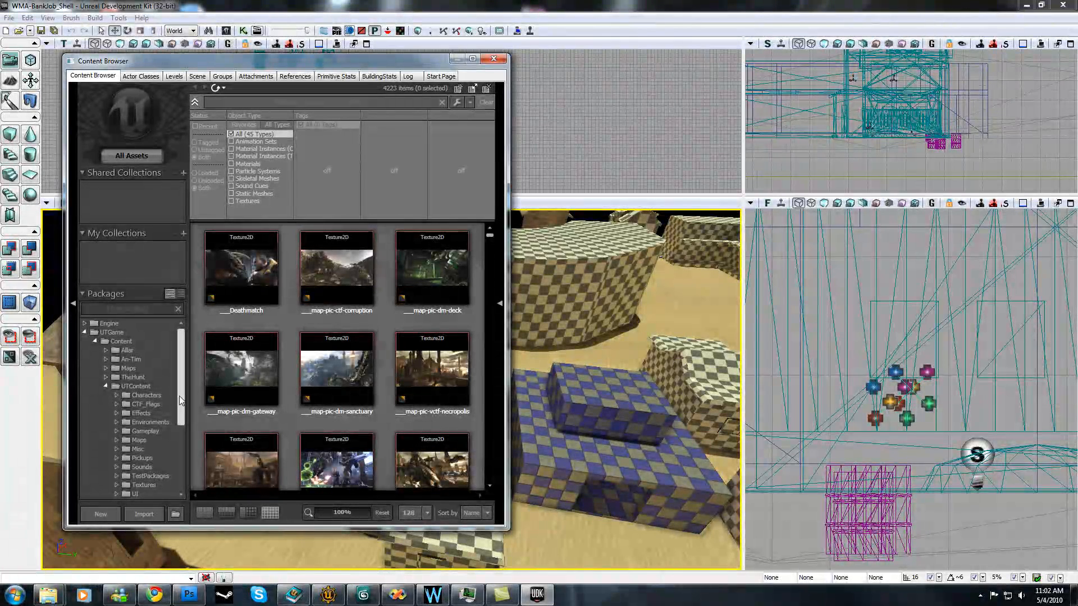
scroll(down, 3)
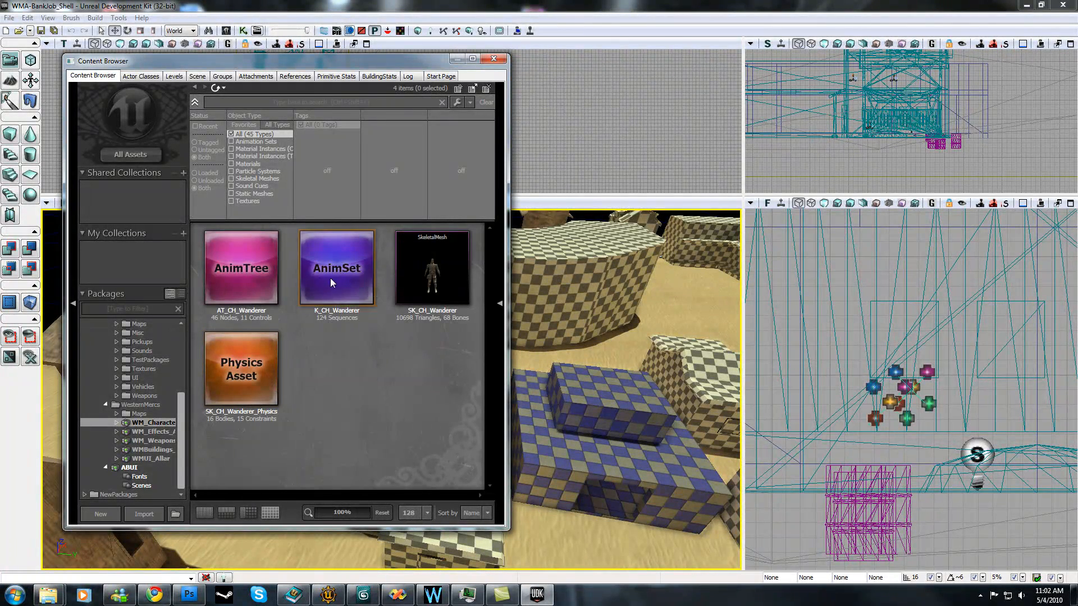
double_click(335, 268)
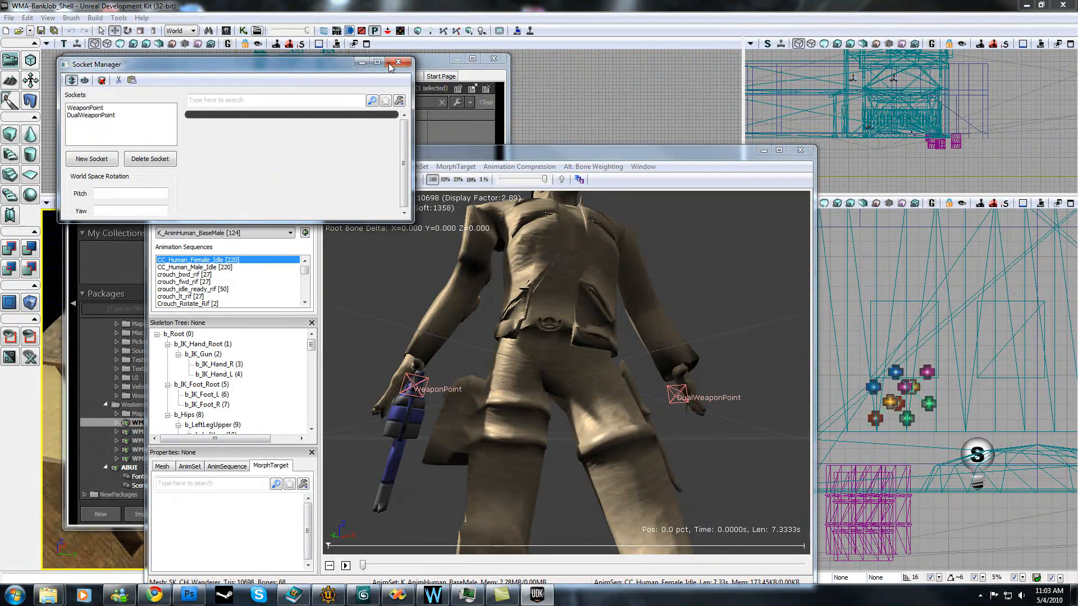
click(398, 61)
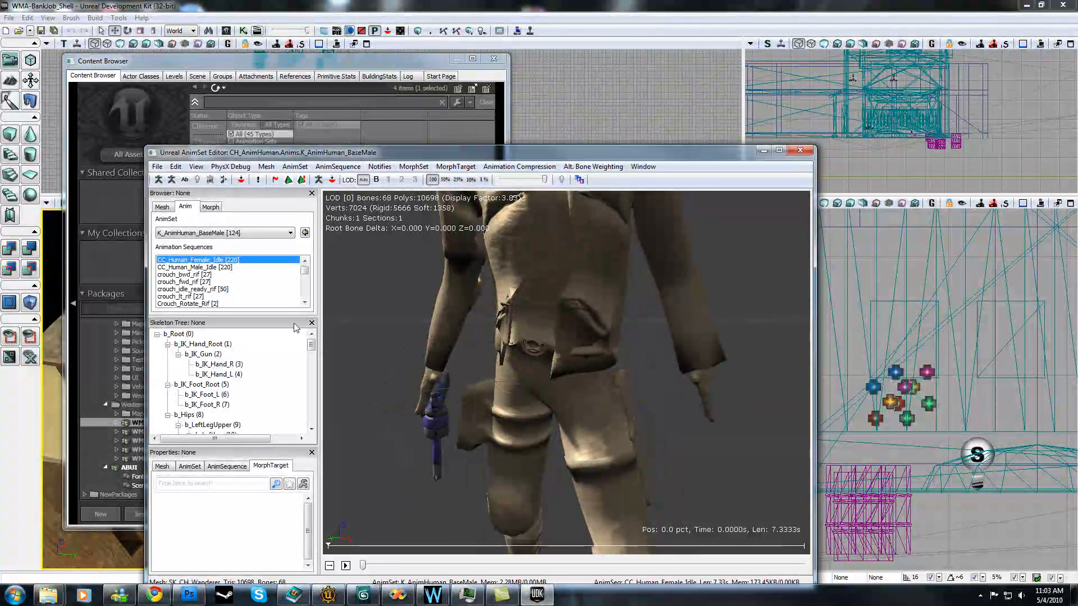
click(800, 150)
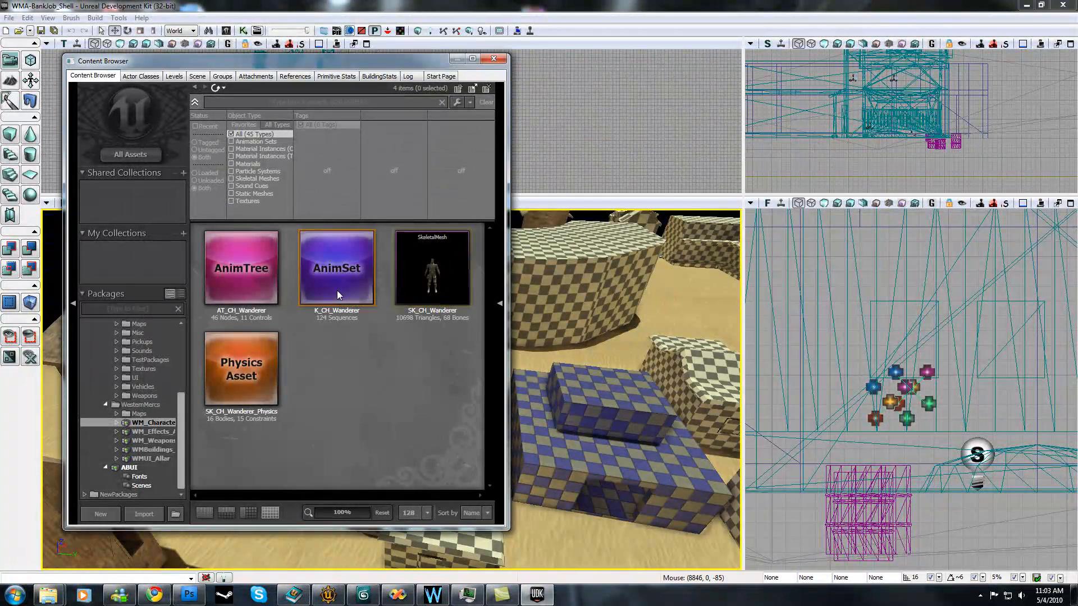
double_click(336, 268)
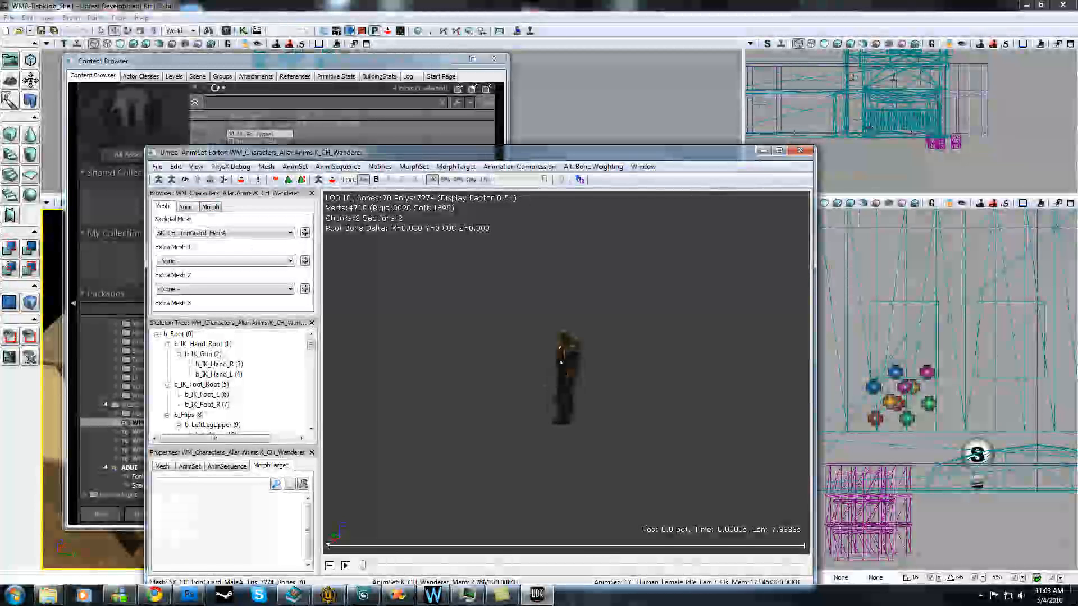
click(801, 149)
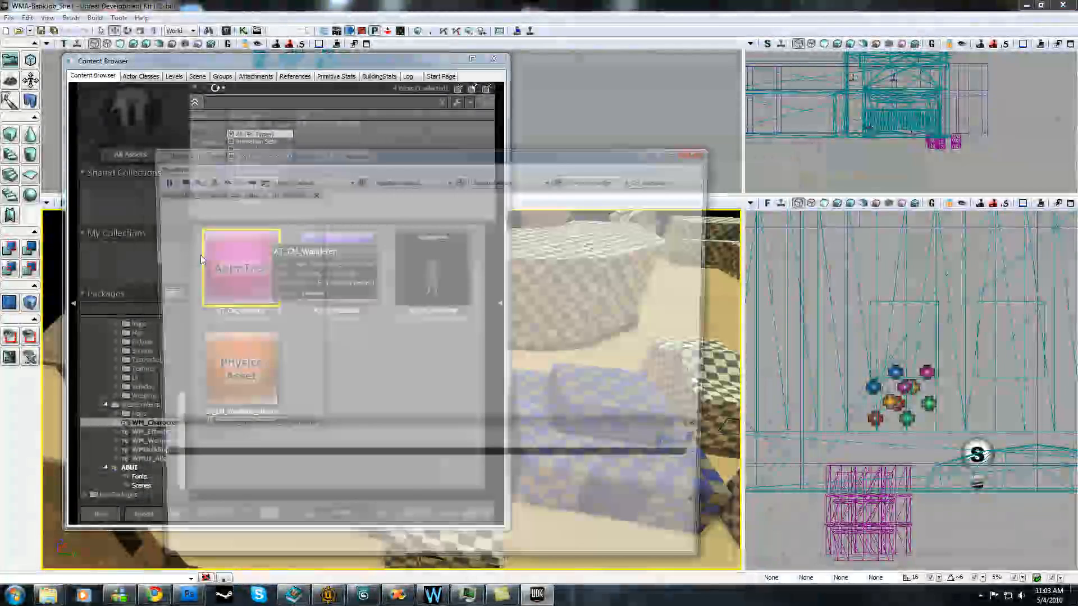
double_click(240, 268)
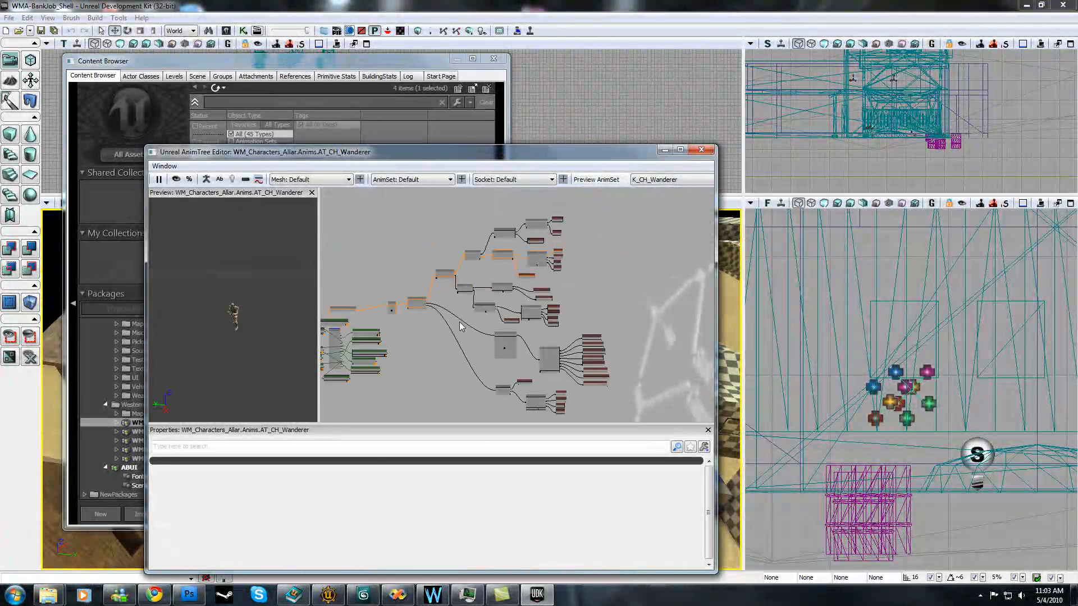
mouse_move(357, 297)
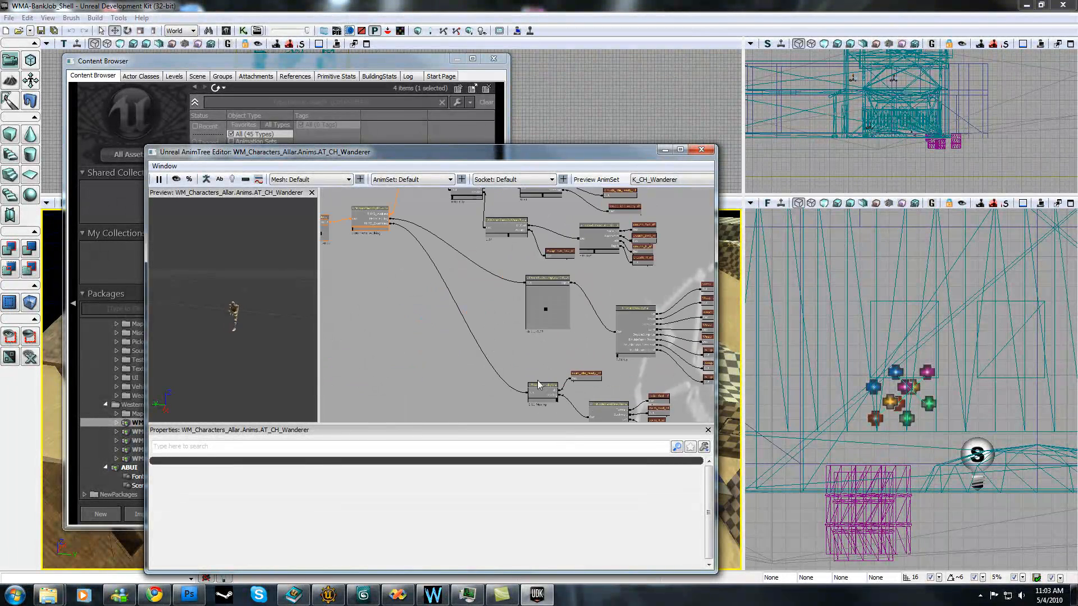
click(701, 150)
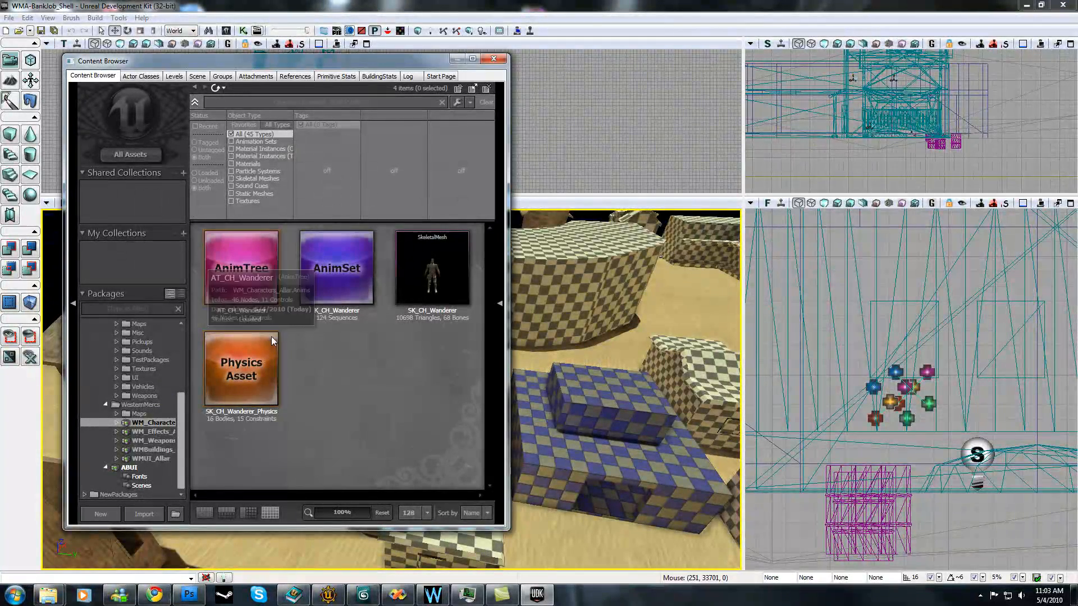
View the Wanderer physics asset in its editor
click(240, 368)
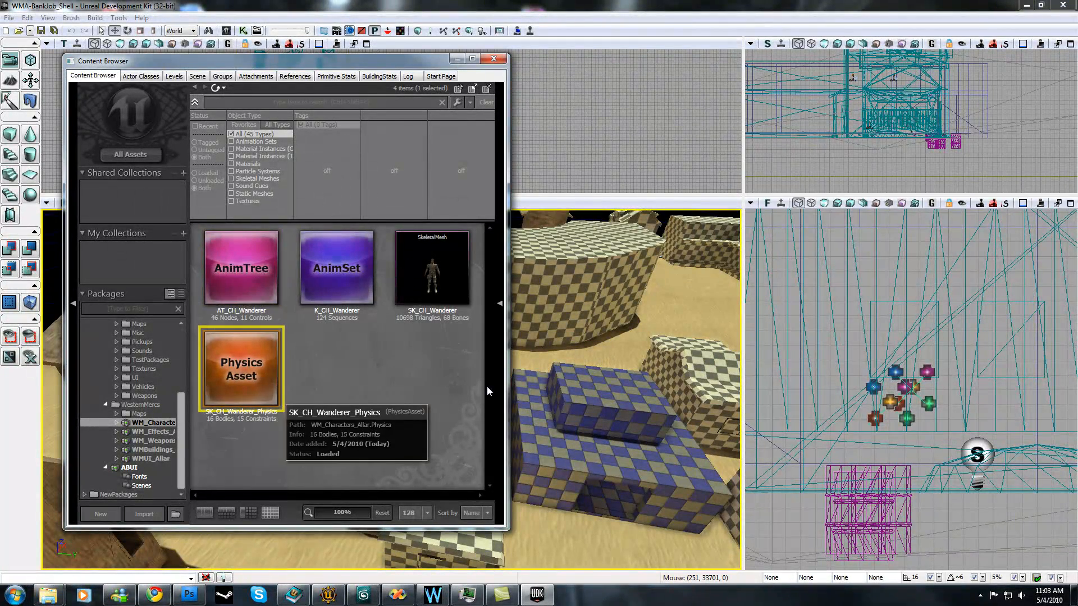
double_click(240, 369)
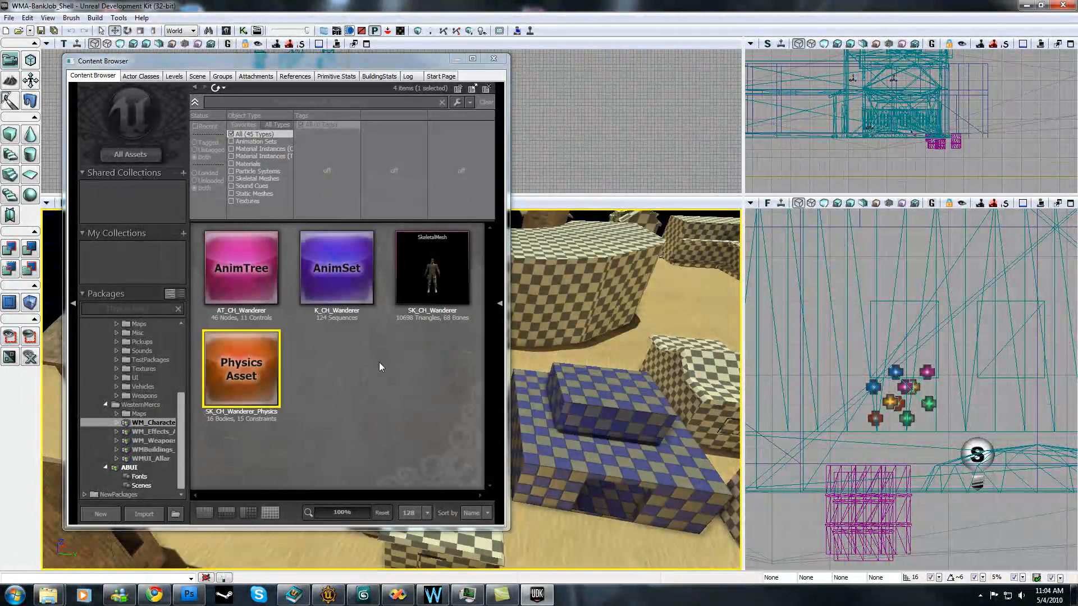
Browse the WM_Effects package's beam, lens flare and muzzle flash assets
click(152, 431)
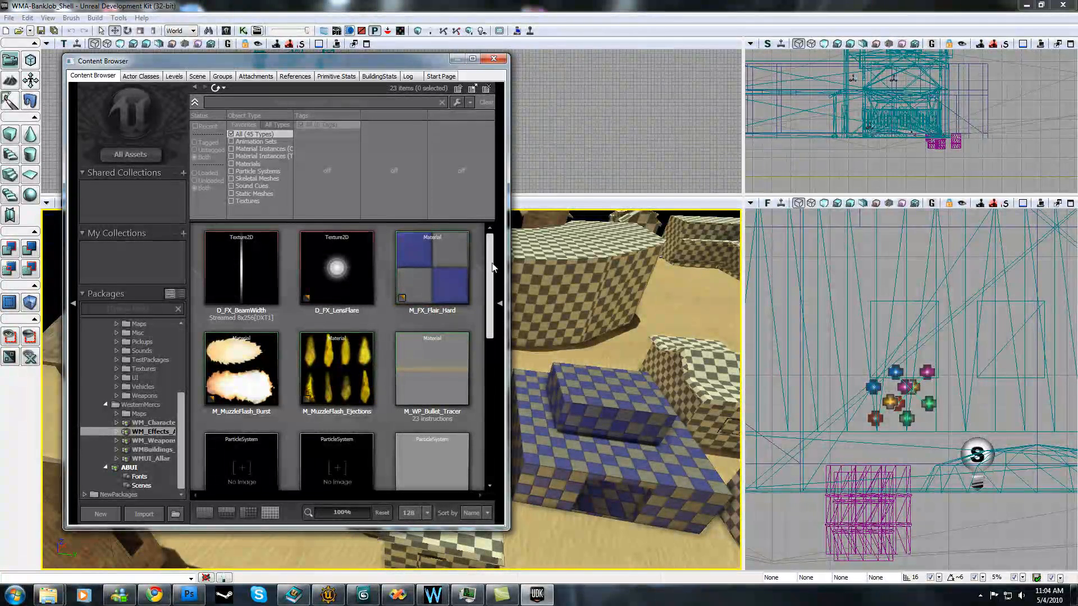
scroll(down, 3)
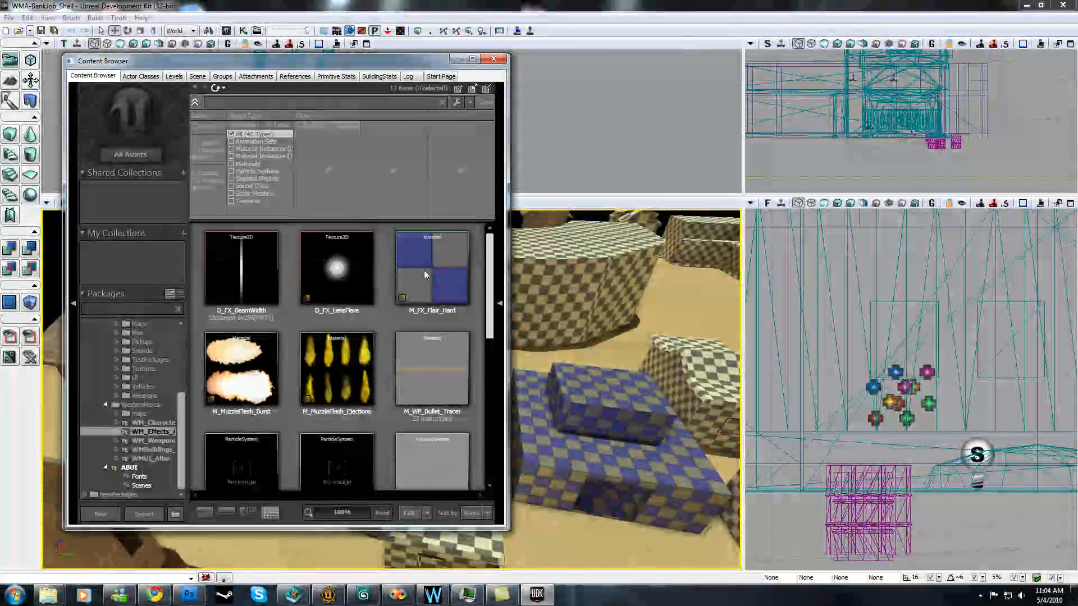
scroll(down, 3)
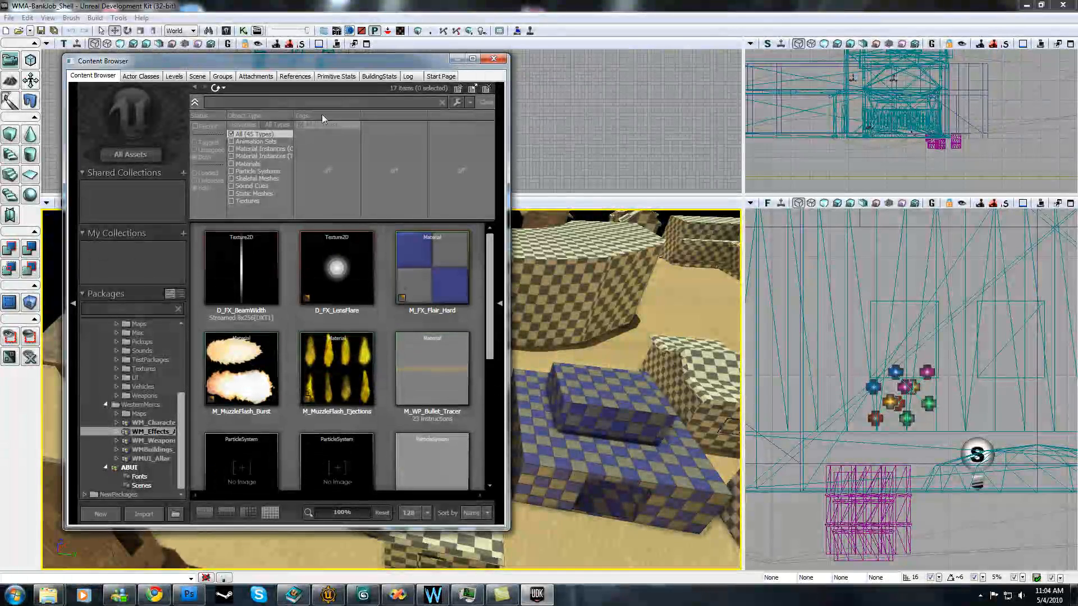
Filter to particle systems and inspect PS_Bullet_Impact in Cascade
click(232, 170)
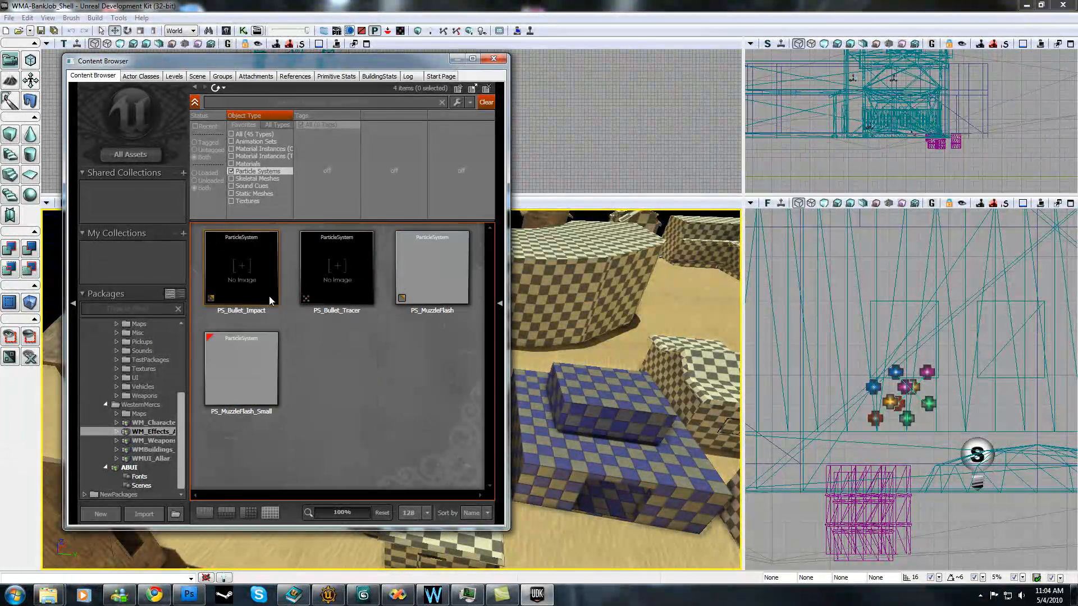
double_click(241, 268)
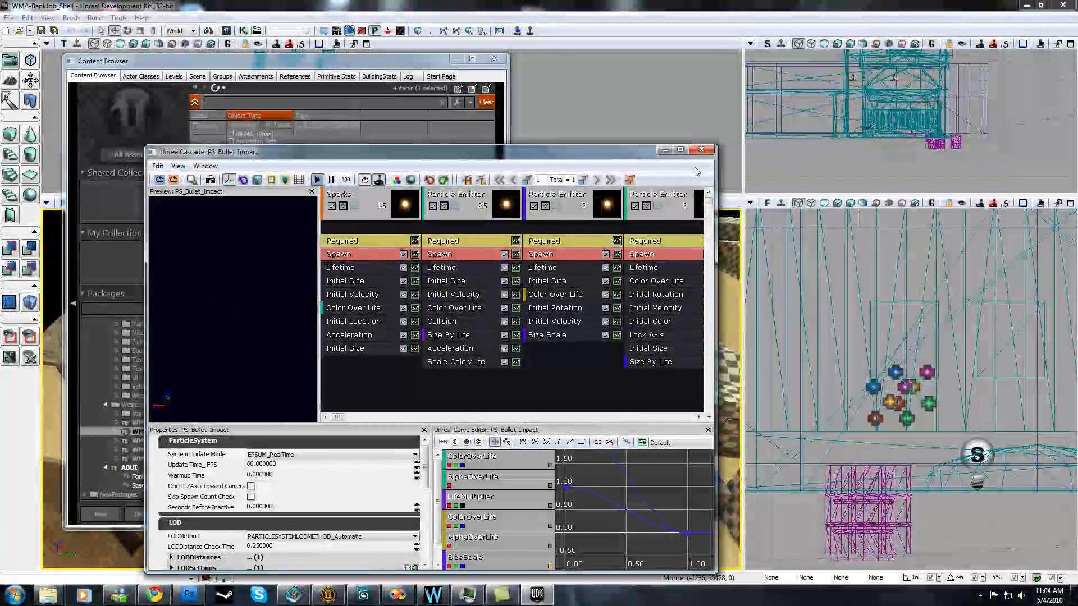
click(701, 149)
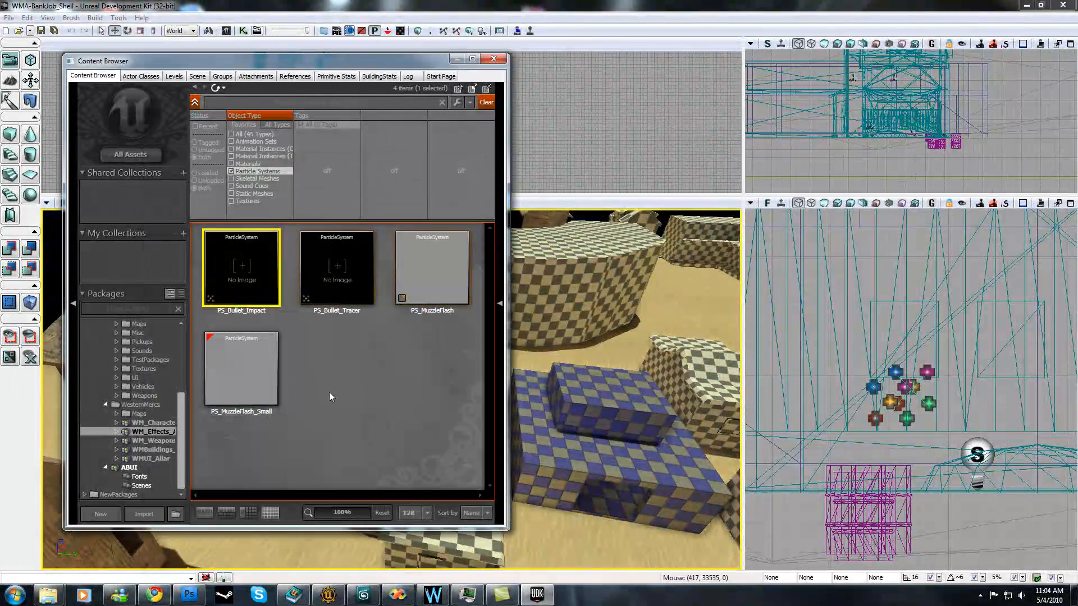
Inspect PS_Bullet_Tracer in Cascade and open the next particle system
double_click(337, 267)
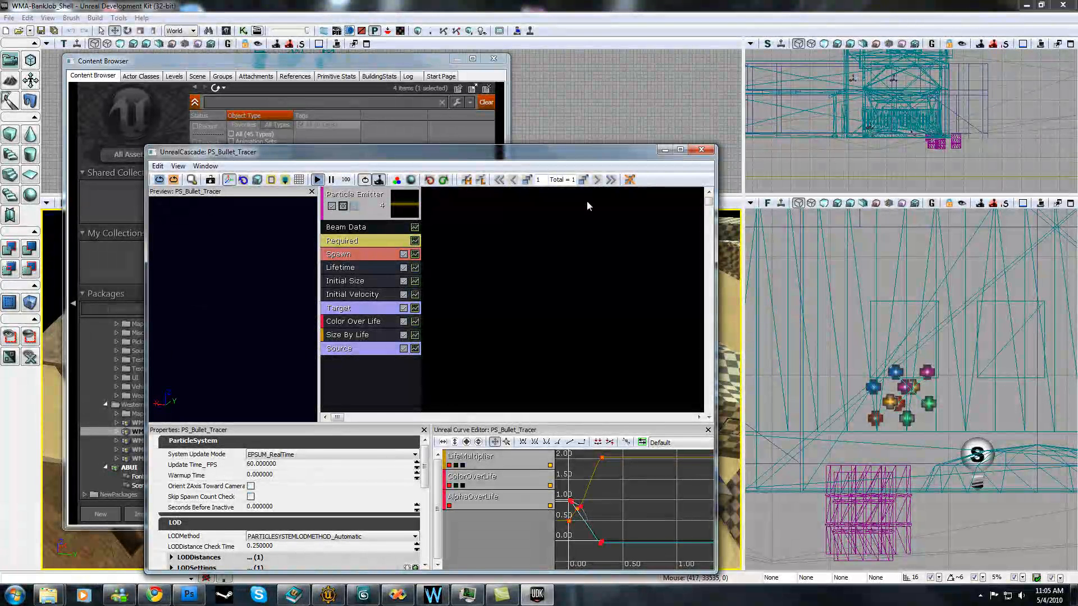
mouse_move(398, 120)
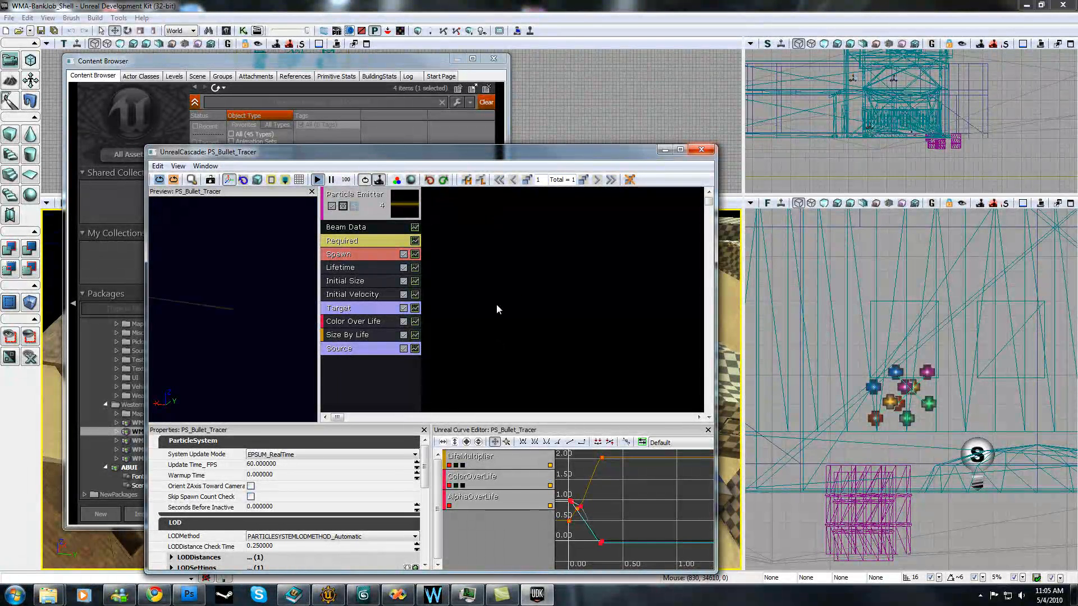
click(701, 149)
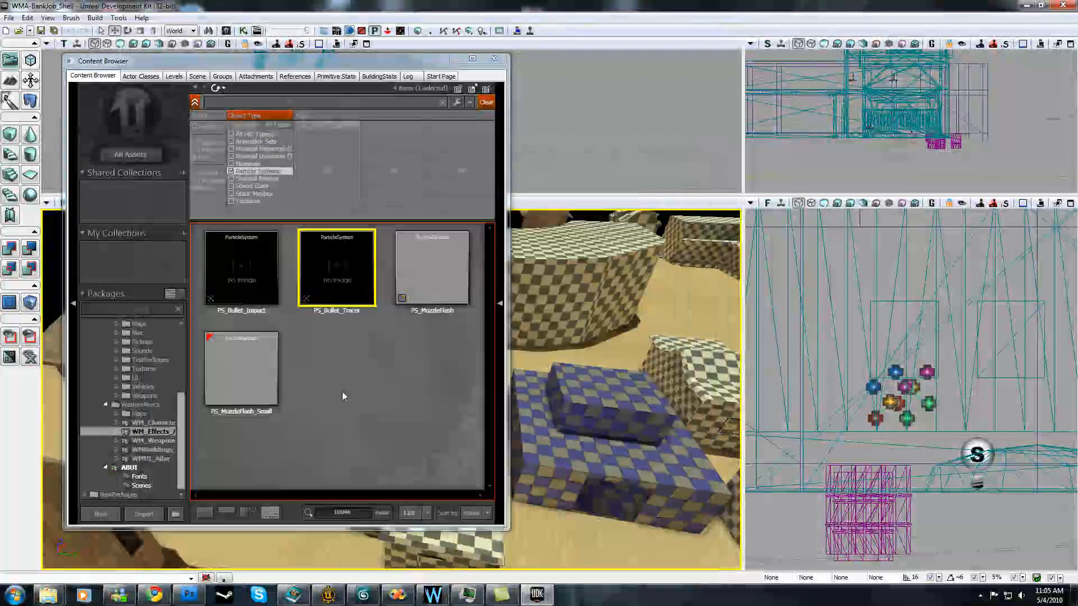
double_click(431, 267)
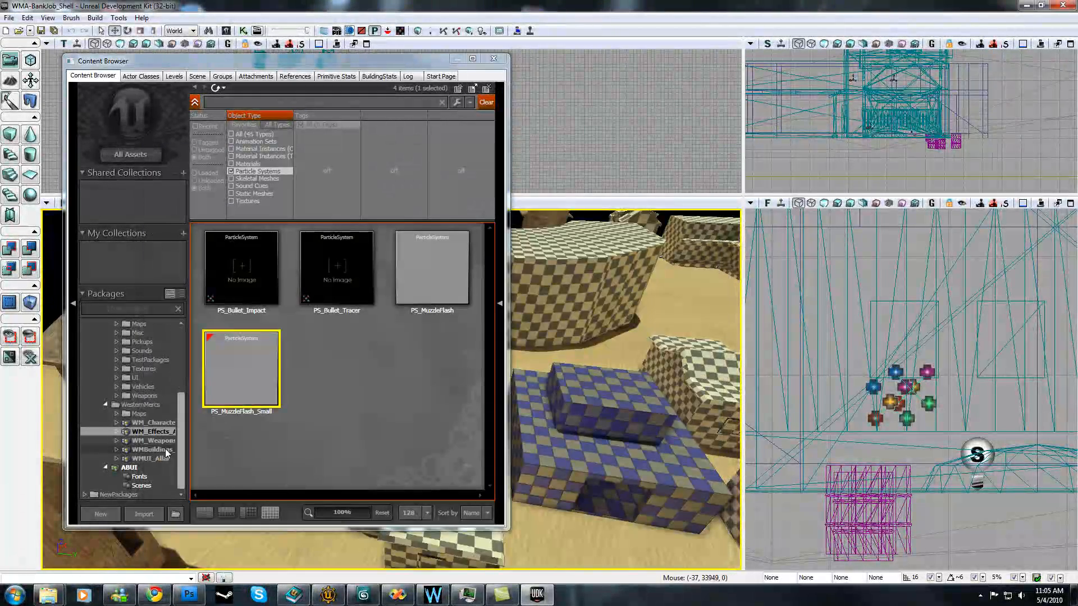
Browse the WM_Weapons package's revolver ricochet sounds and animation set
right_click(151, 440)
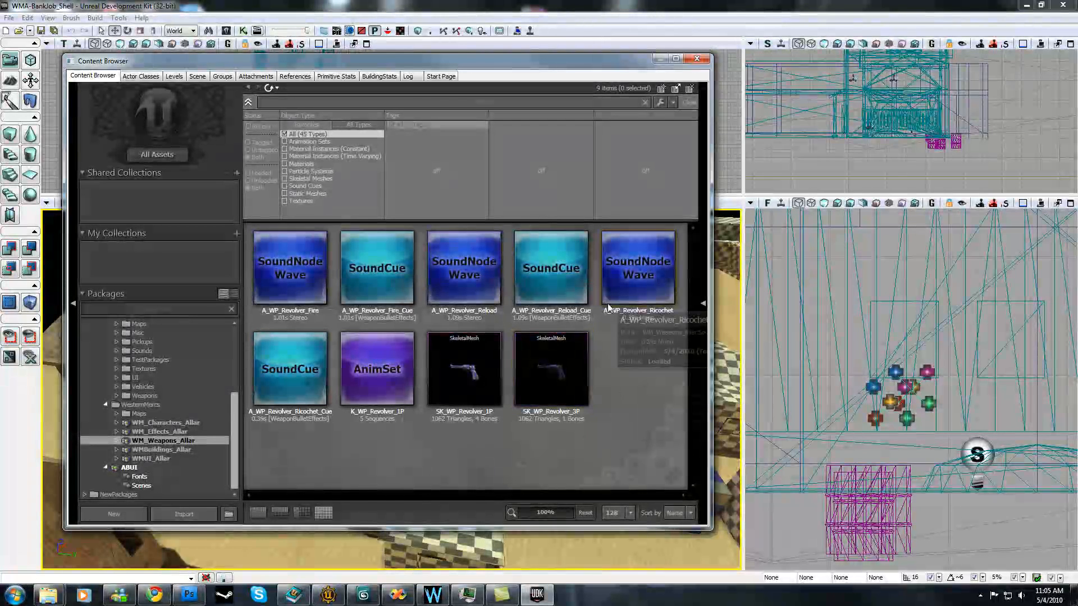
click(377, 268)
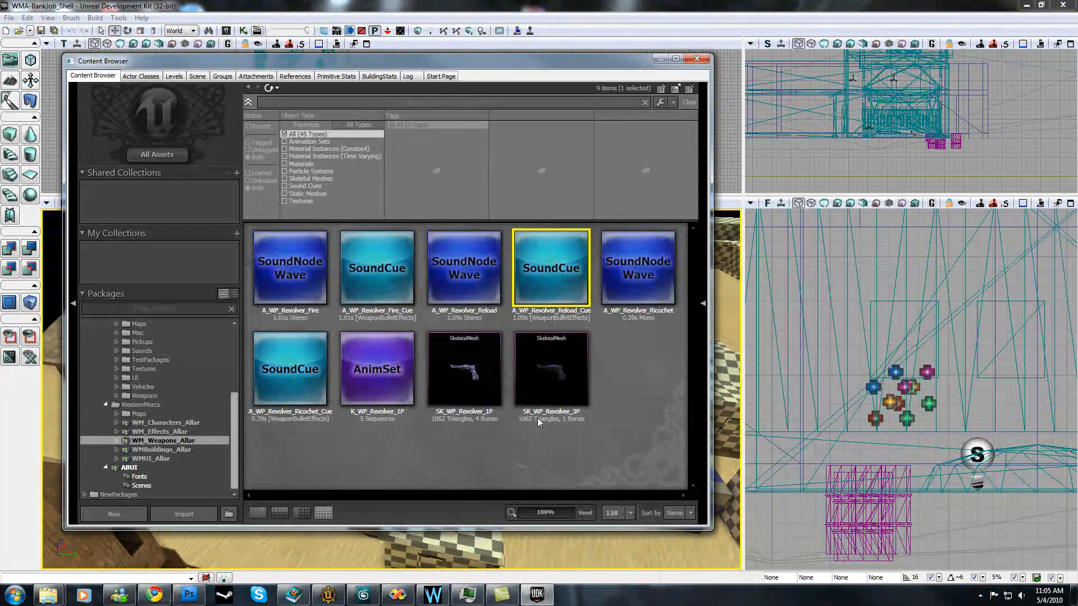
click(638, 269)
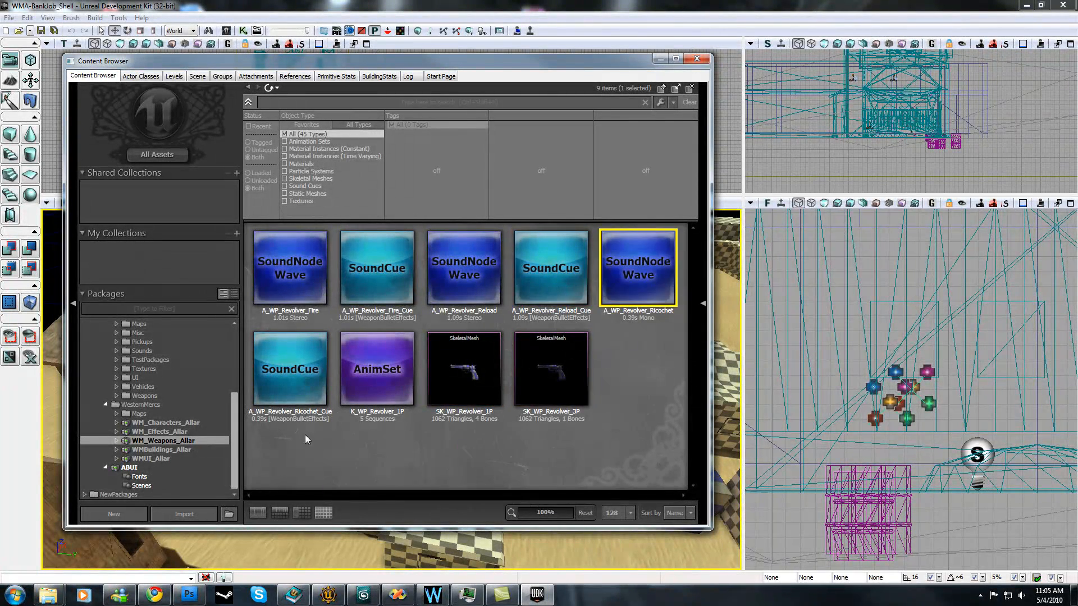
click(377, 369)
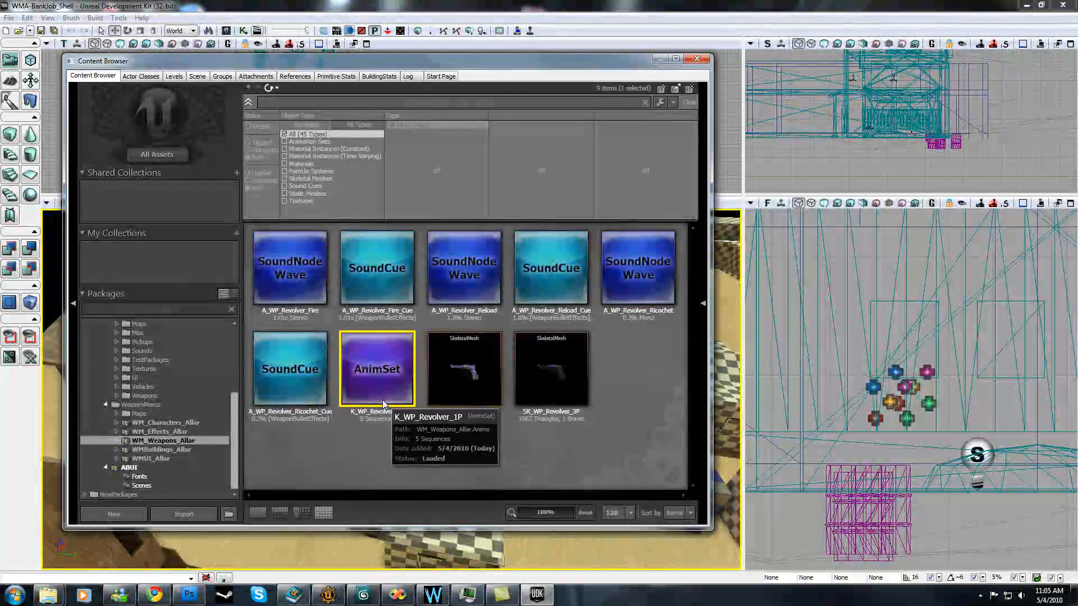
double_click(377, 369)
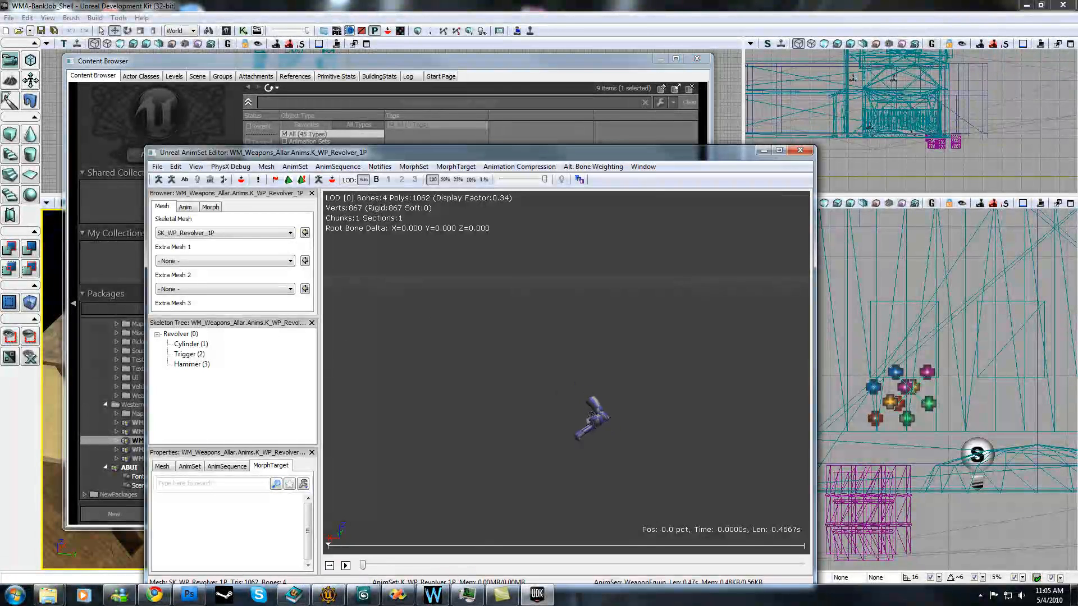
click(185, 206)
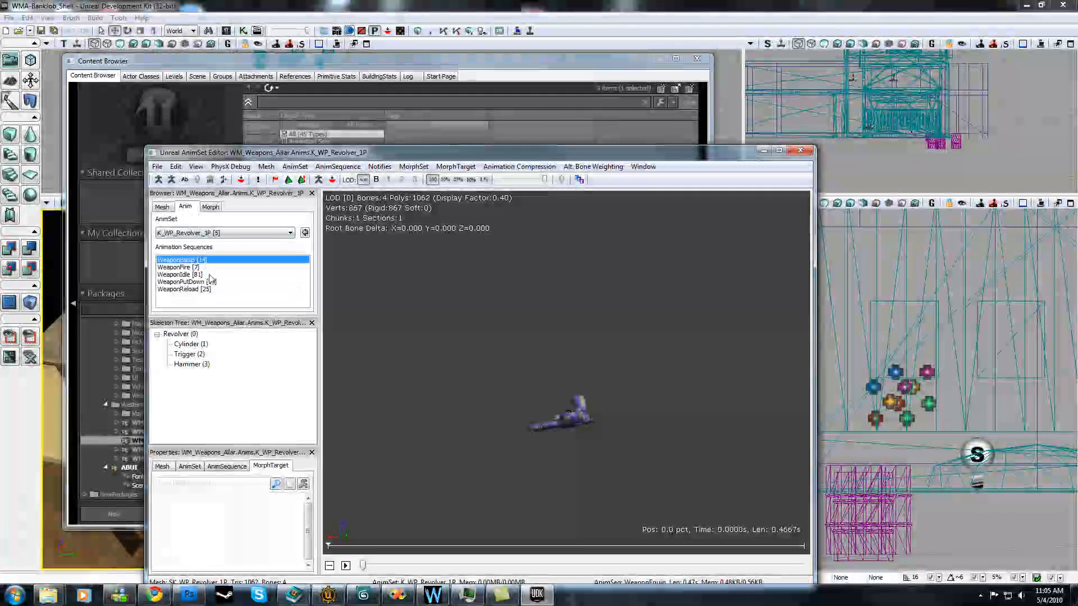
click(178, 274)
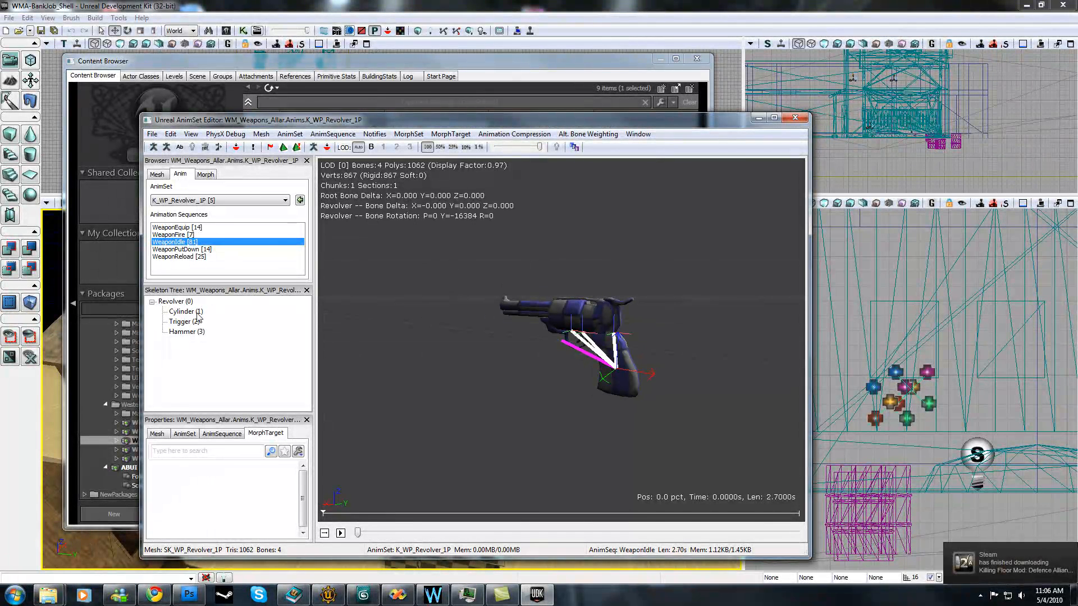
click(186, 331)
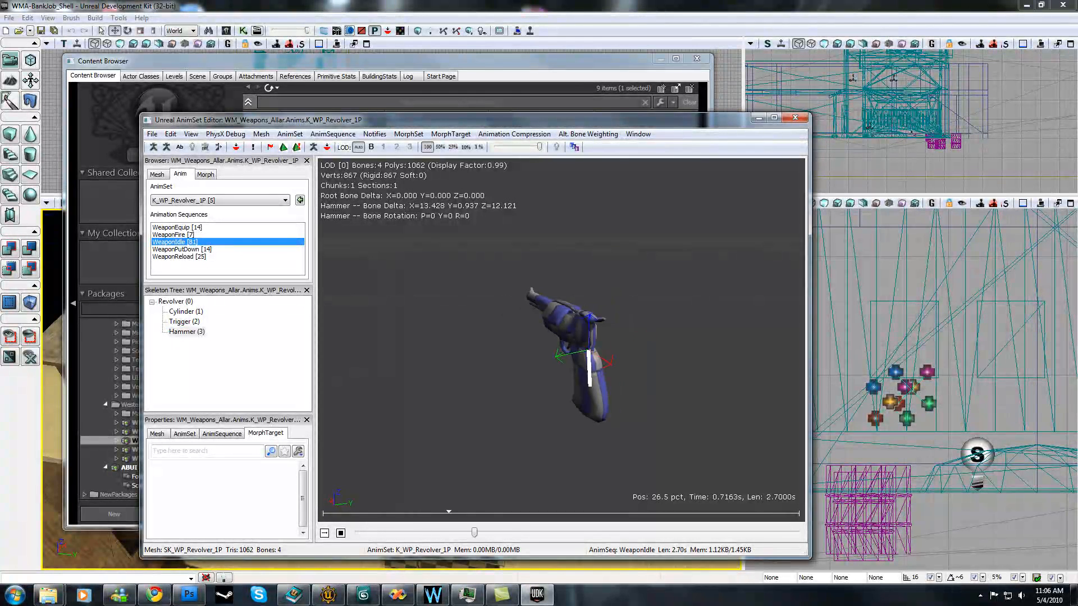
click(340, 532)
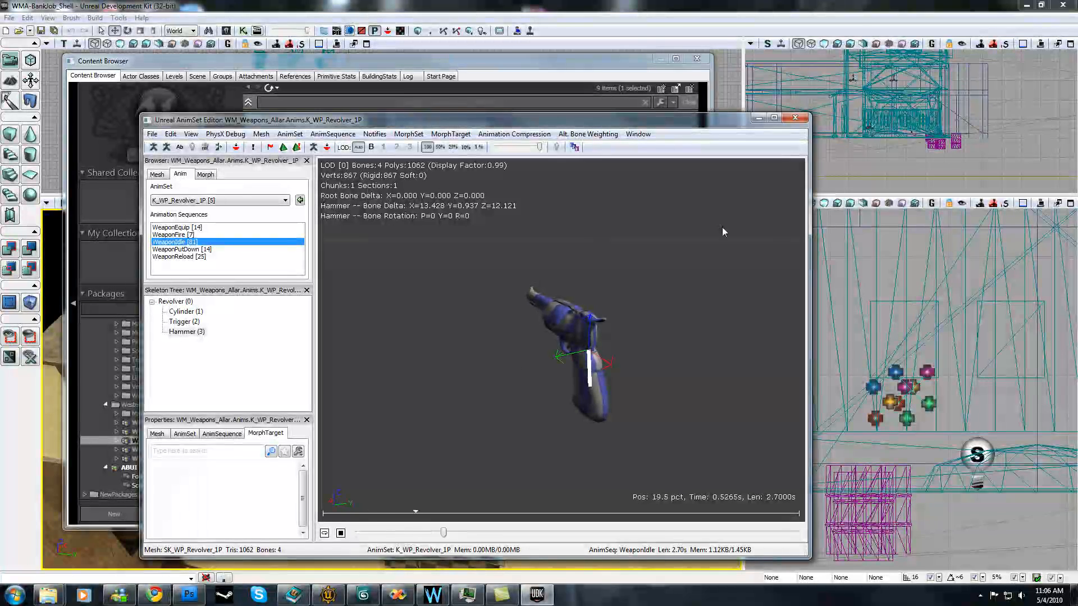
click(178, 256)
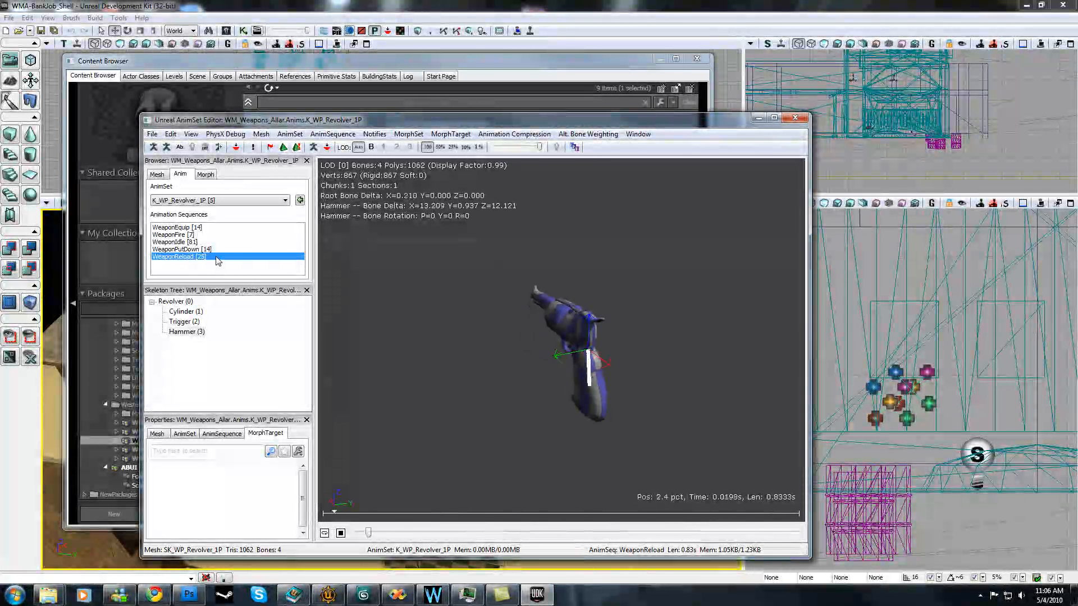
click(182, 249)
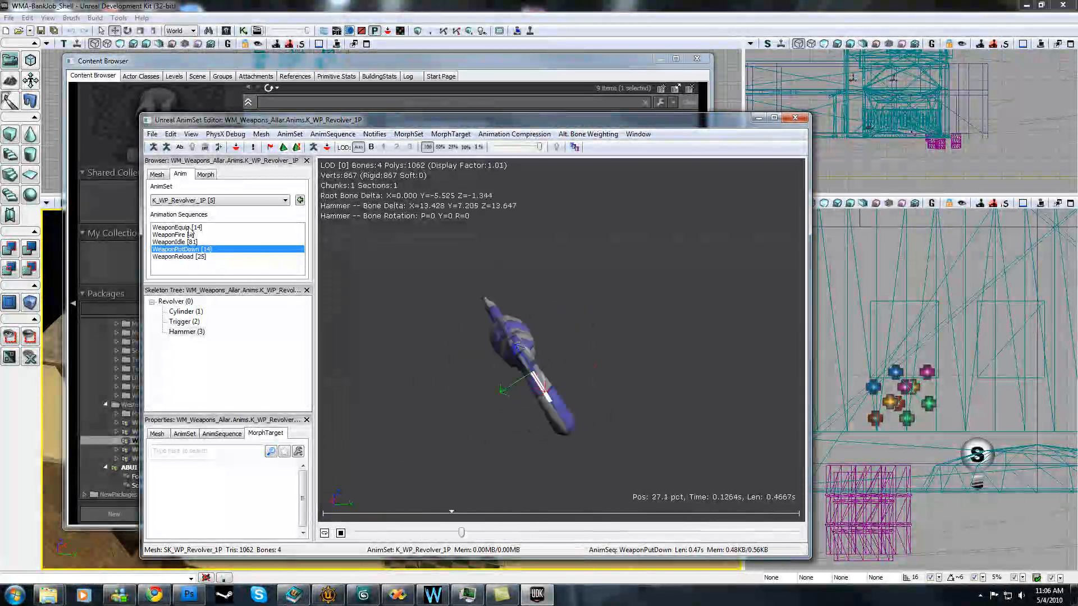
click(178, 227)
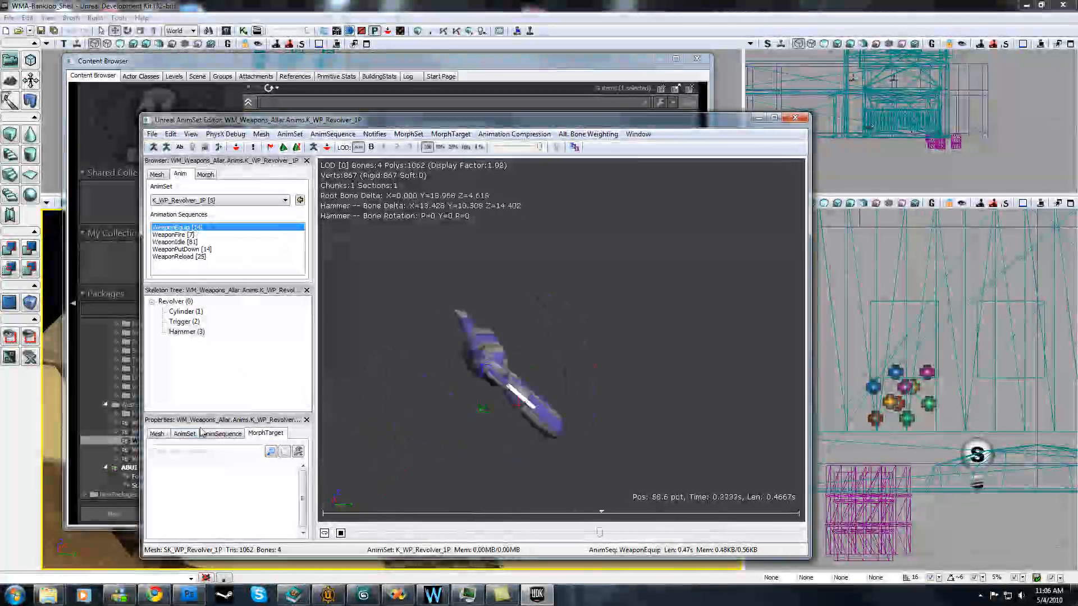
click(173, 243)
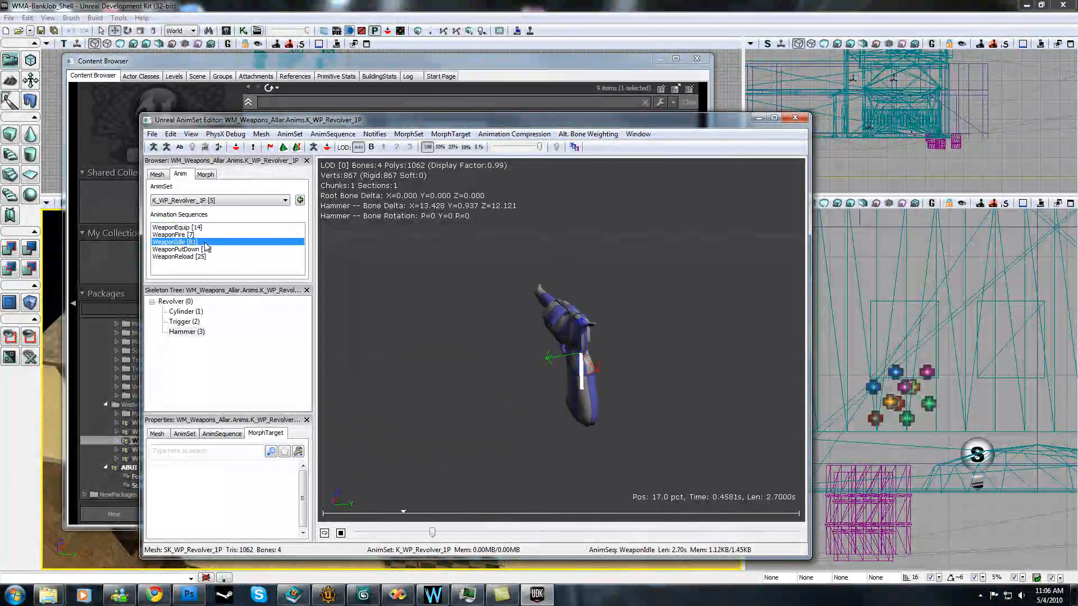
click(795, 118)
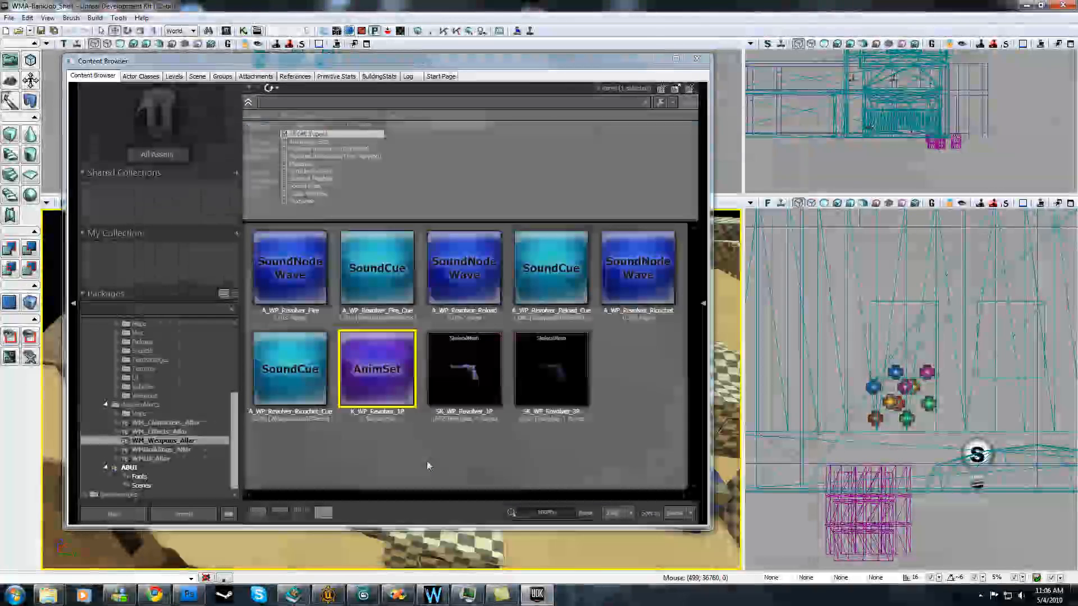
Browse the WMBuildings package's static meshes
click(161, 449)
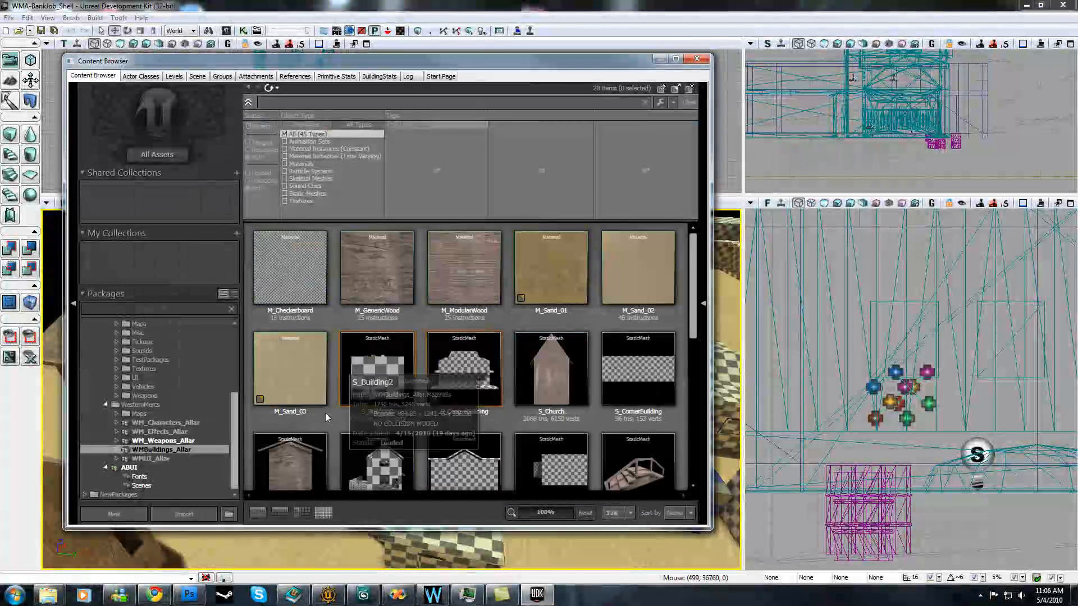
scroll(down, 3)
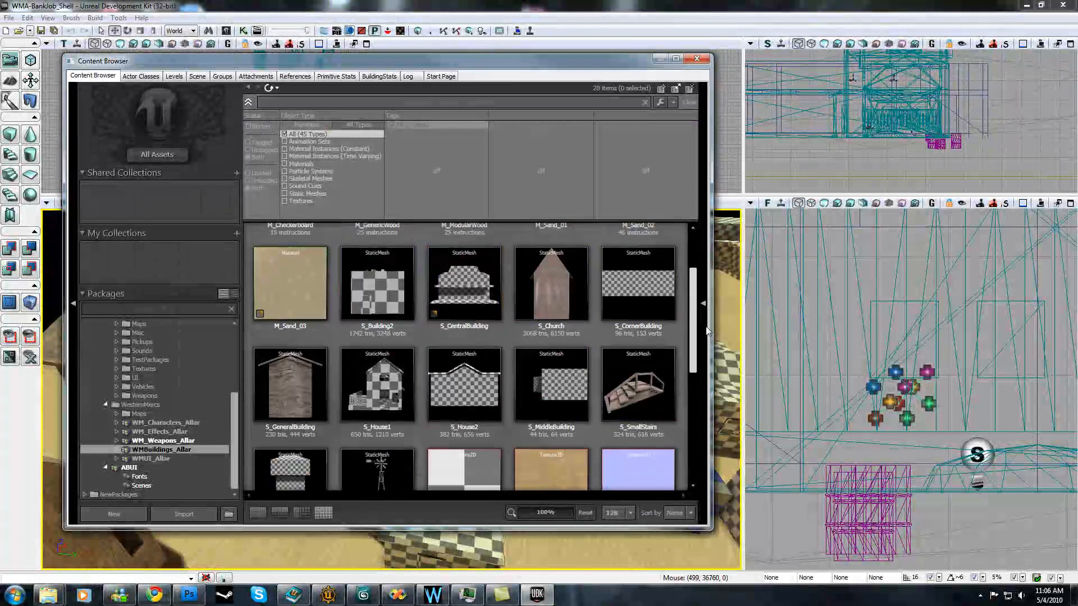
scroll(down, 3)
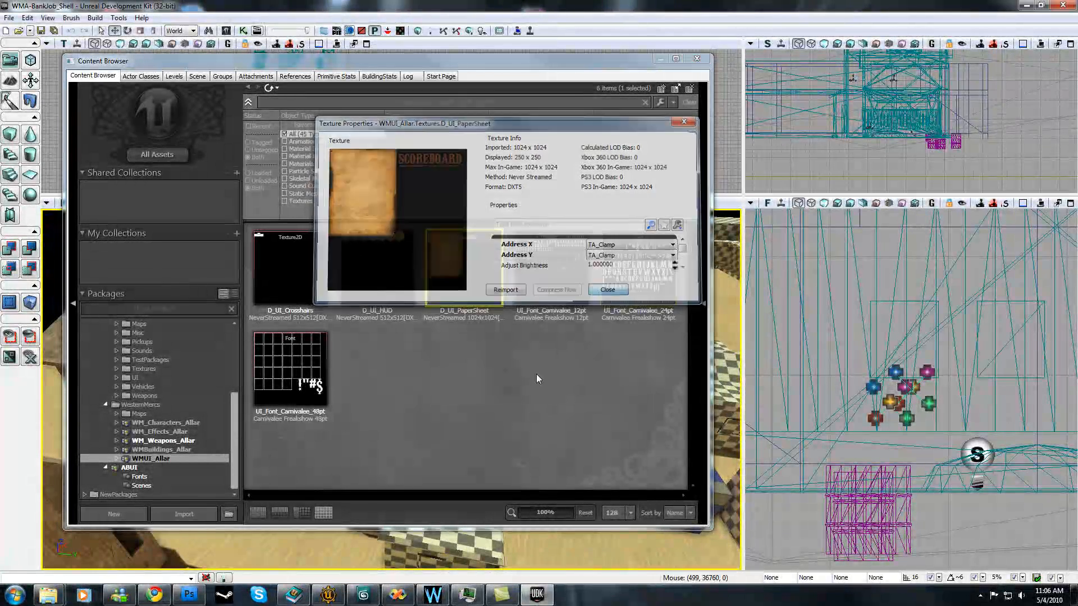
View the WMUI package's paper-sheet and crosshair texture properties
click(608, 290)
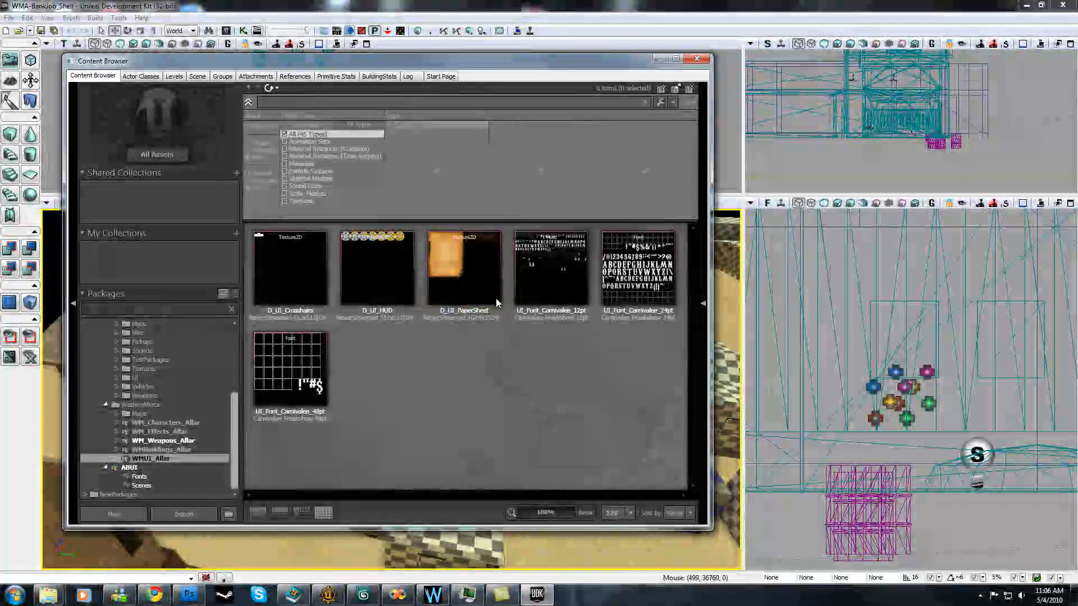
double_click(376, 268)
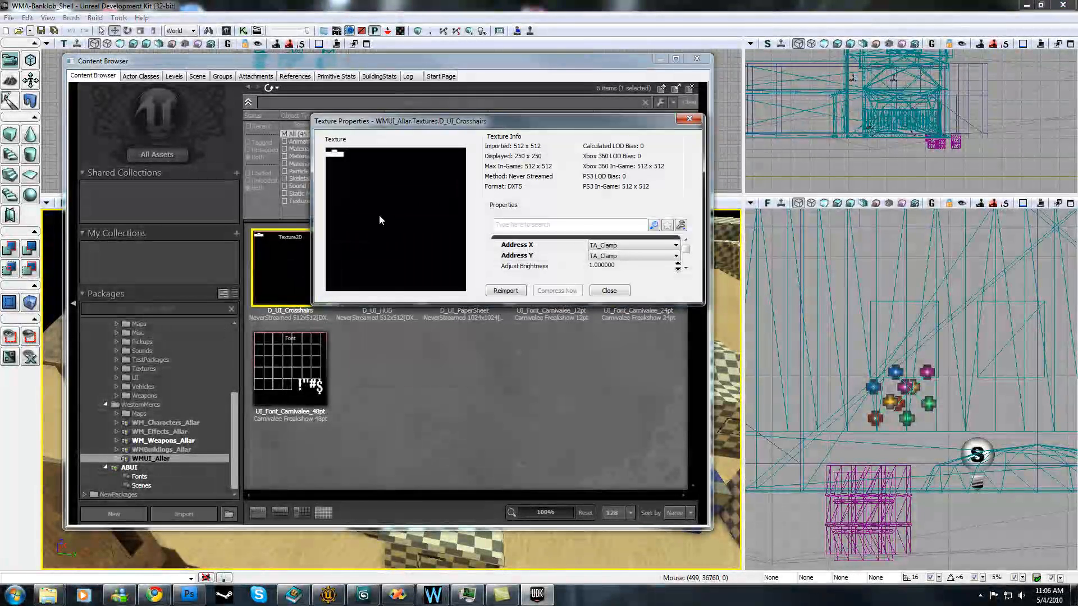
click(608, 289)
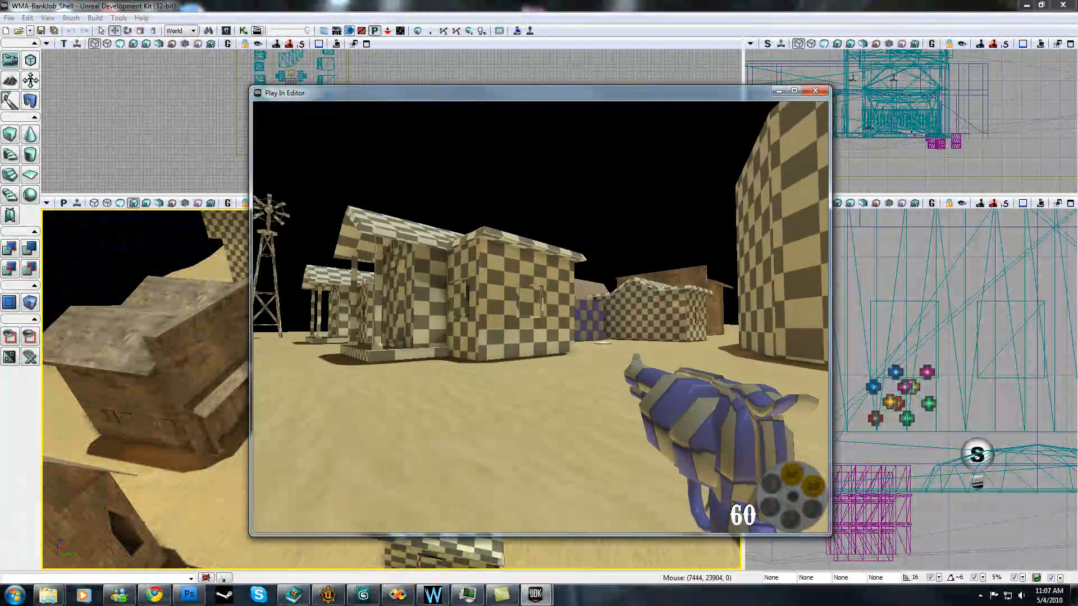
Run cyclecamera in the in-game console during the play session
key(`)
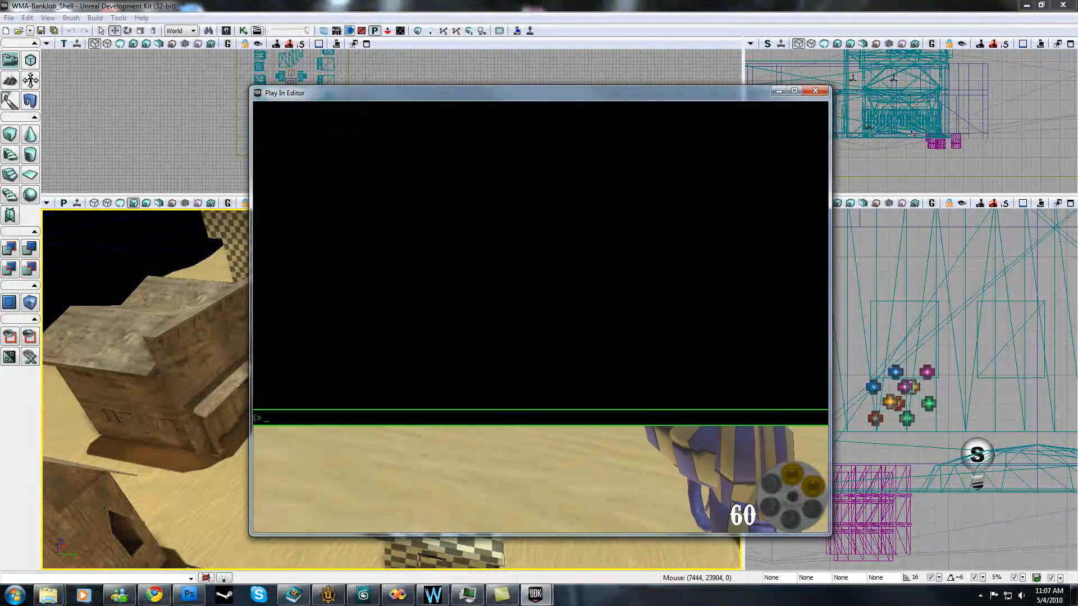
text(cyclecamera)
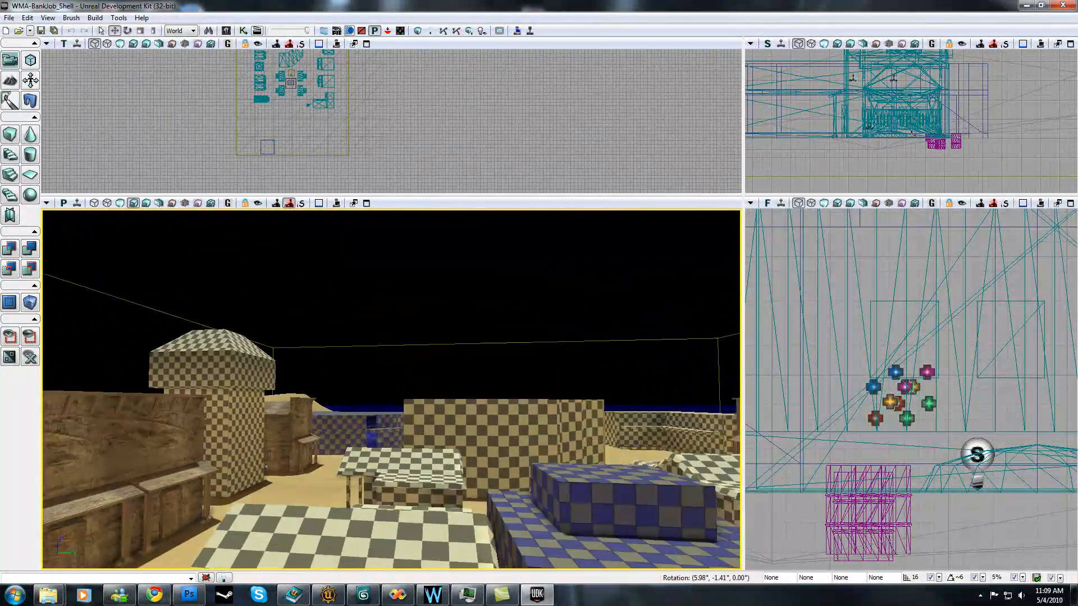
drag(392, 378, 385, 433)
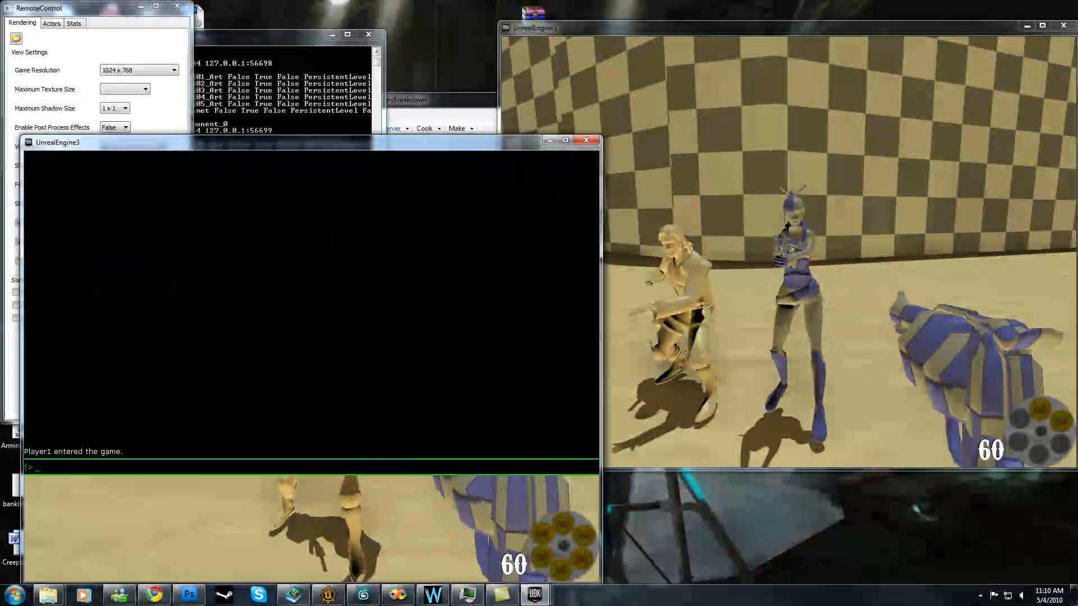
Run changeteam and changecharacter CHAR_Wanderer in a client console, then quit that client
text(changeteam)
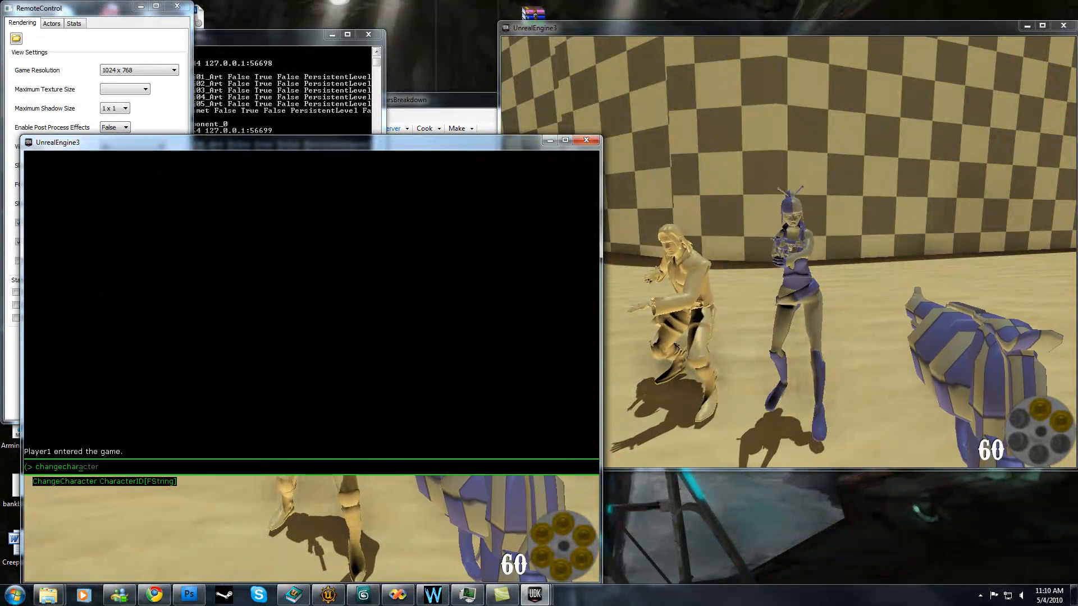
text(CHAR_W_)
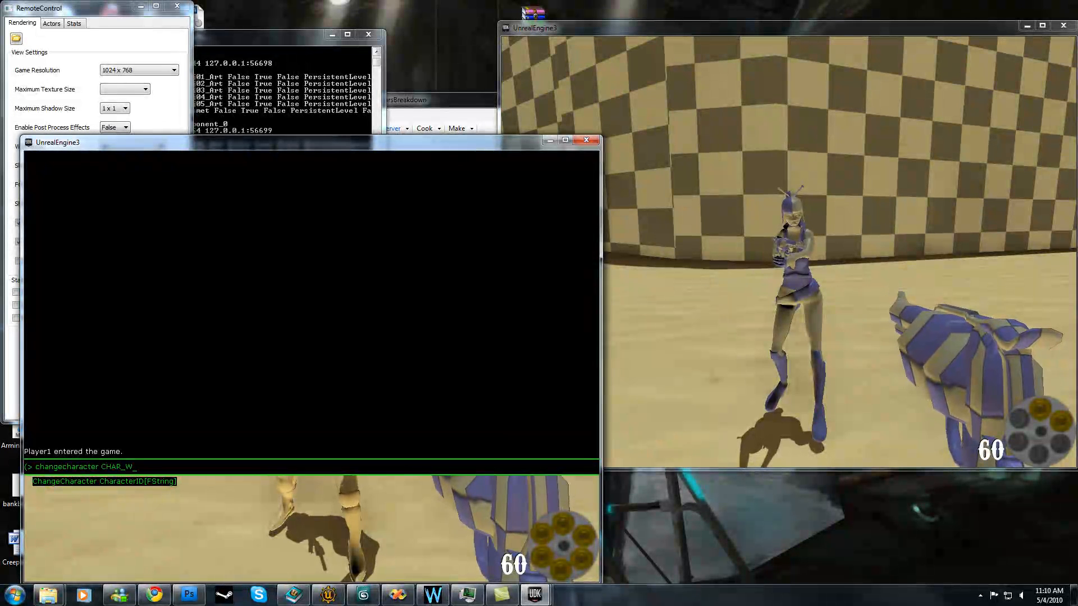
key(enter)
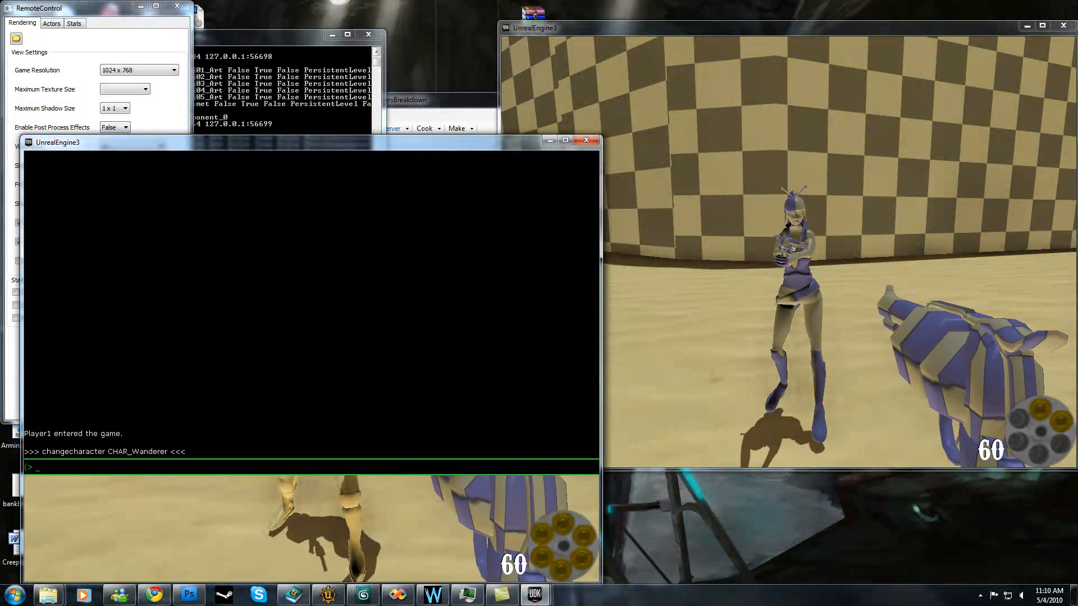
text(changecharacter CHAR_Wa)
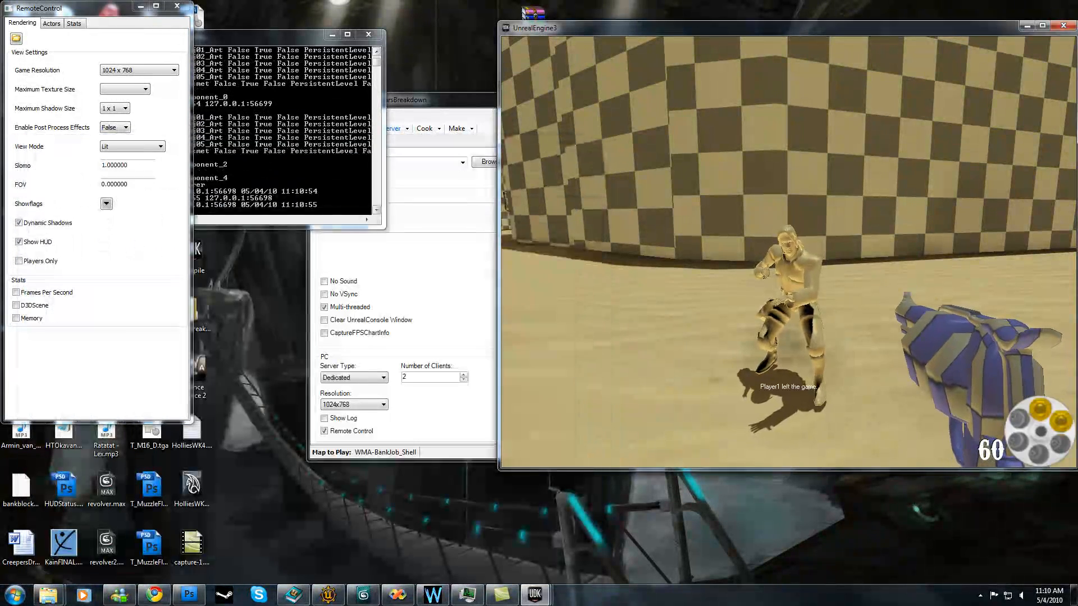
text(quit)
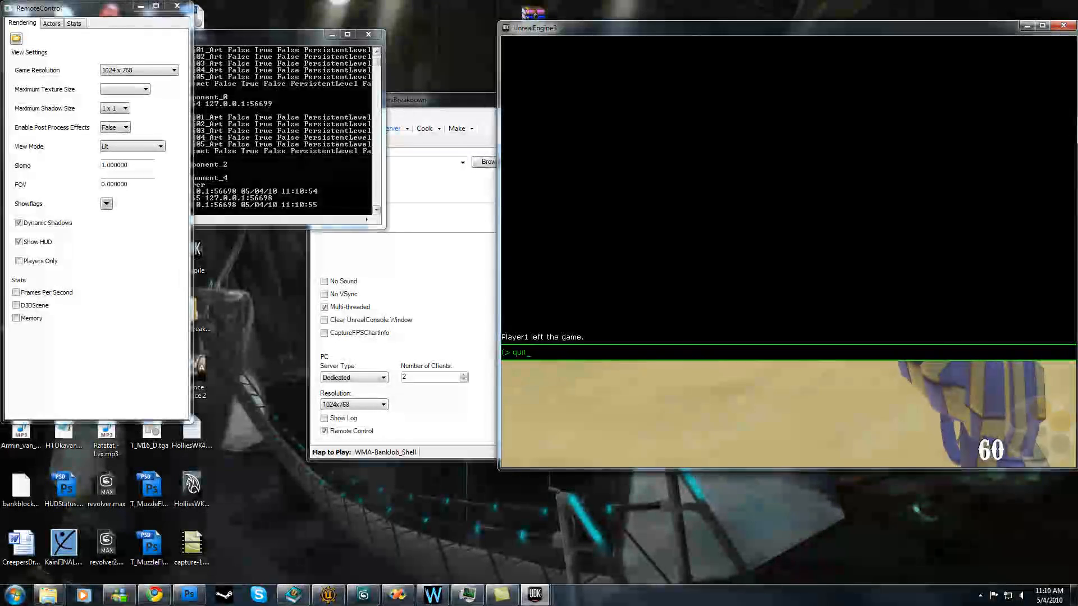